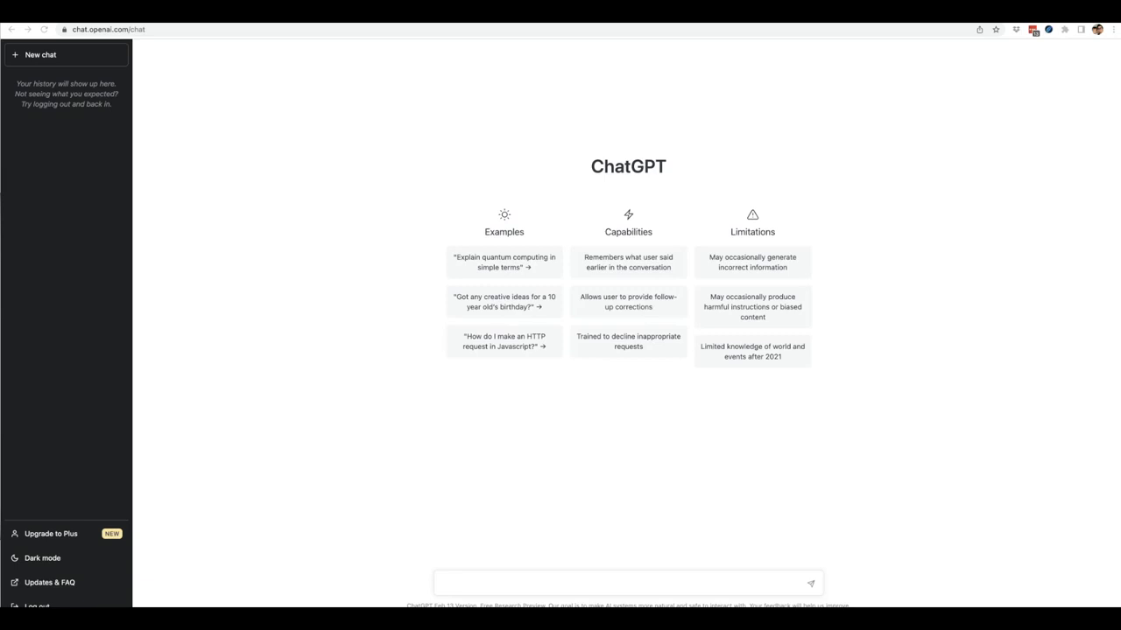
mouse_move(206, 352)
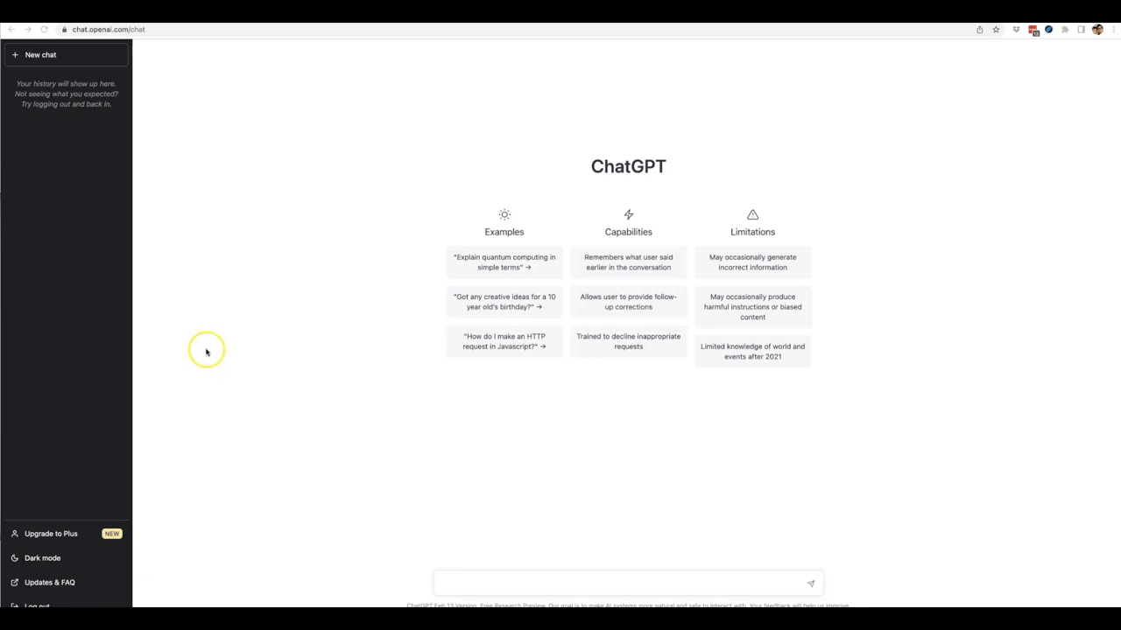
mouse_move(261, 341)
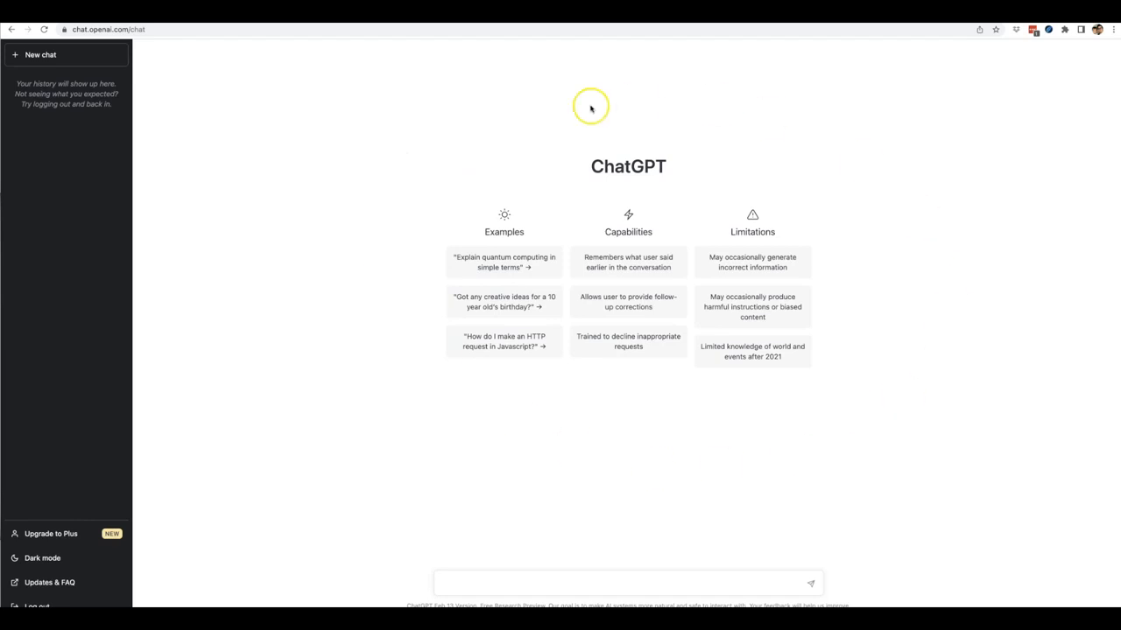
mouse_move(357, 255)
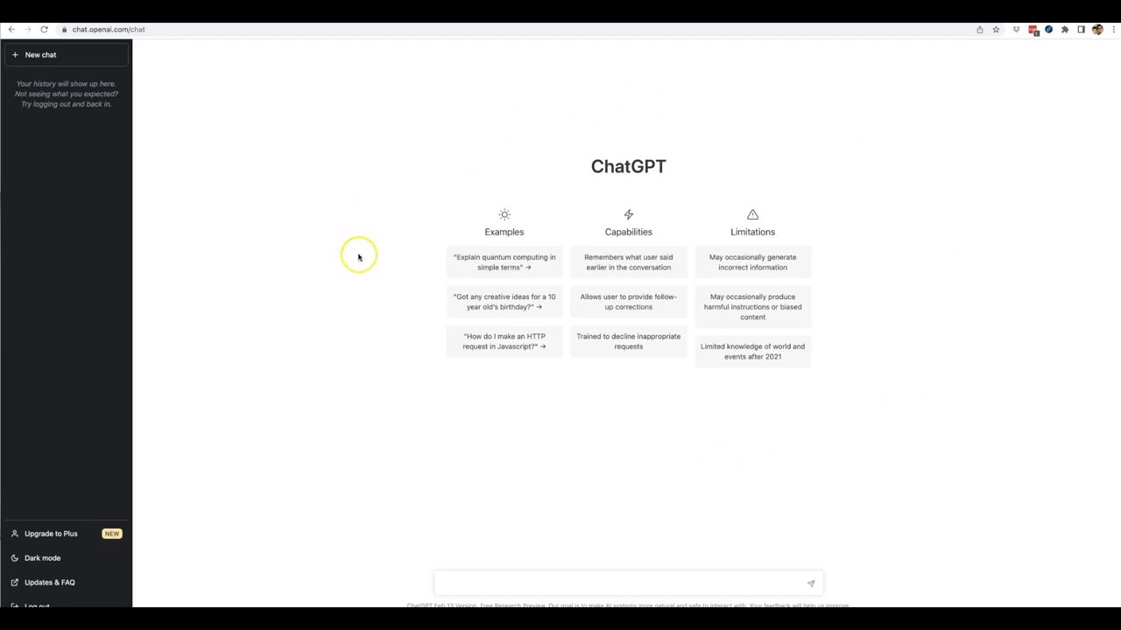
mouse_move(405, 185)
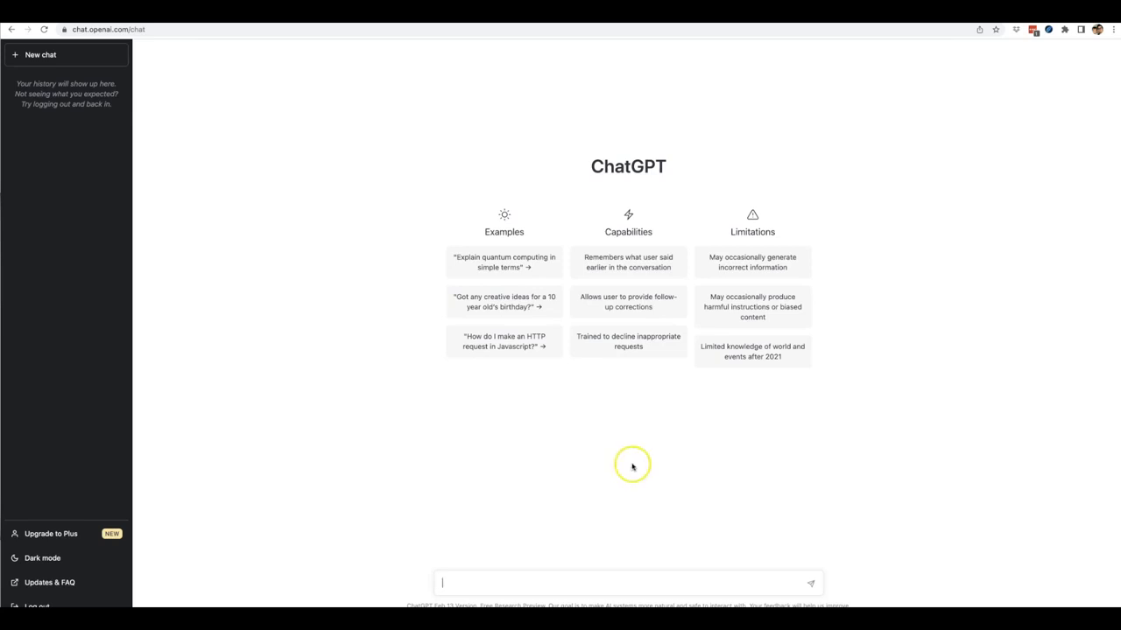
mouse_move(979, 171)
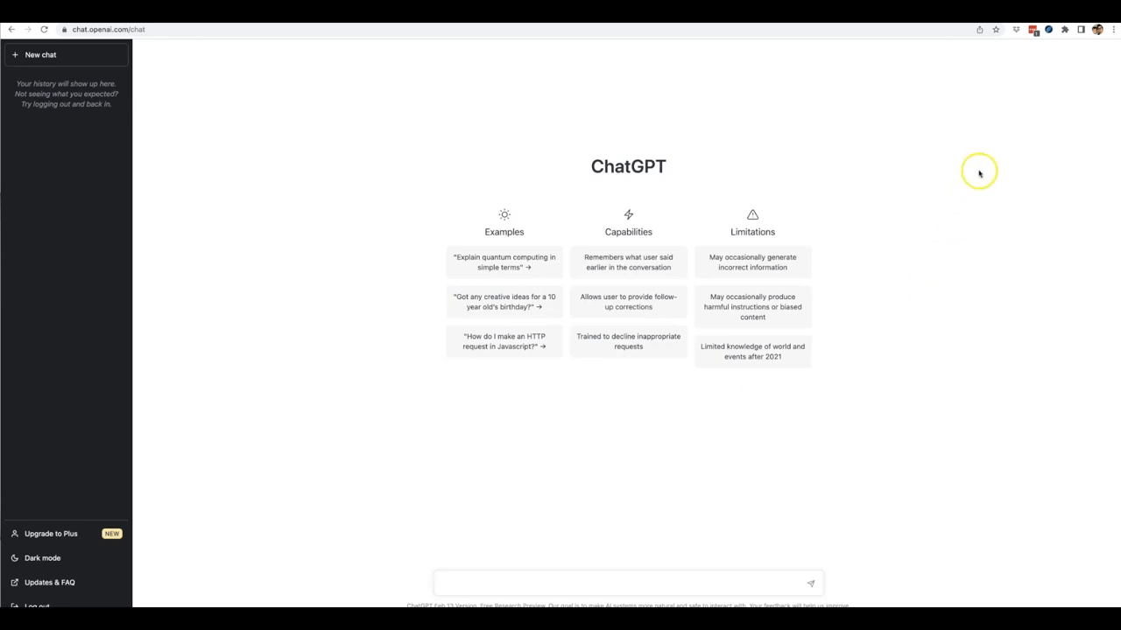
mouse_move(1019, 116)
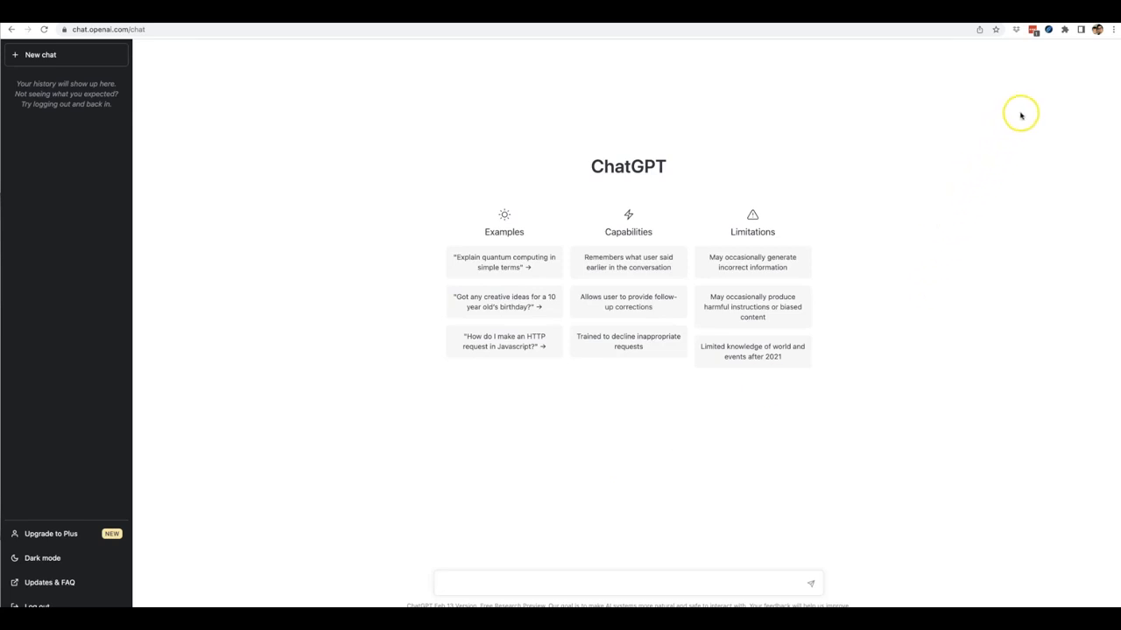
mouse_move(1050, 45)
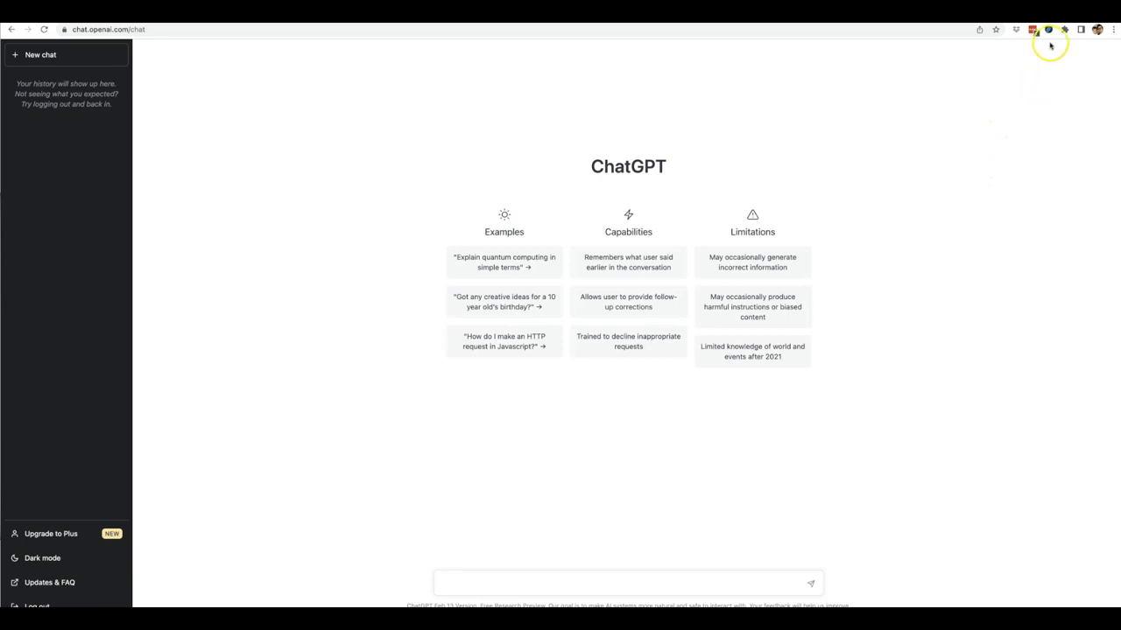
mouse_move(1047, 28)
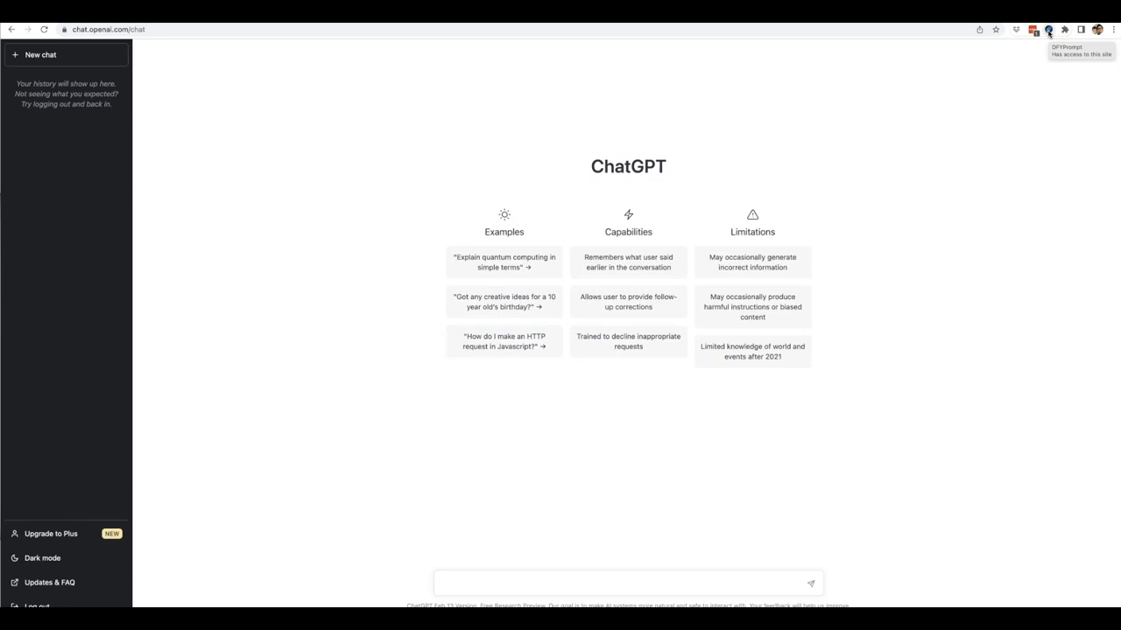
Show the DFY Prompt presets panel with its category choices (Content Marketing, E-Commerce, Email, SEO, Video).
click(1033, 28)
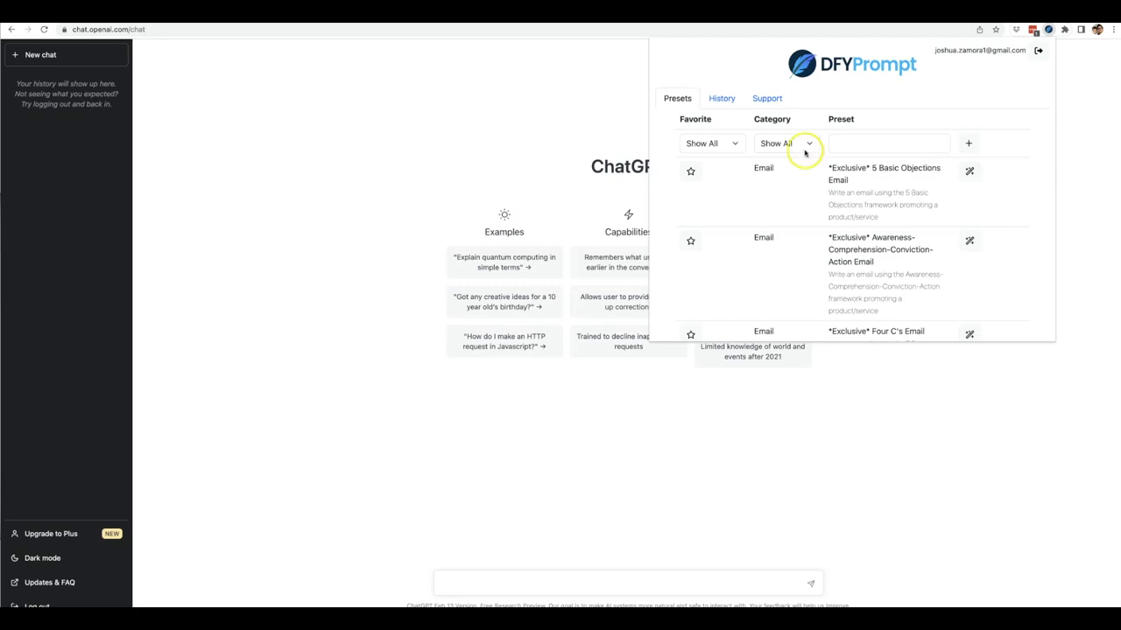
click(784, 144)
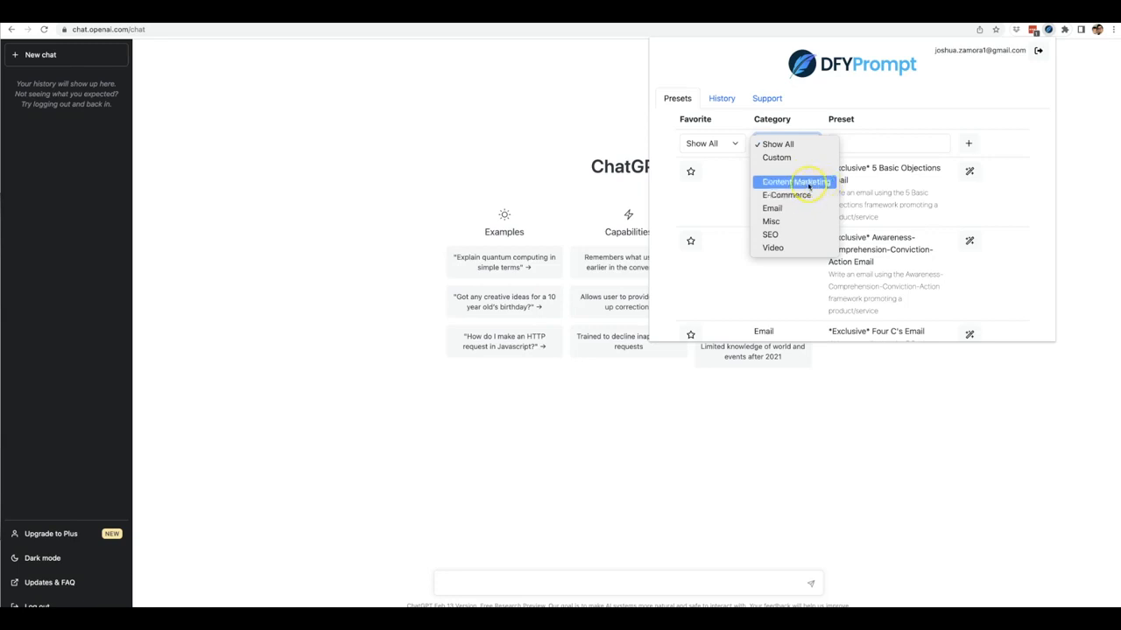
mouse_move(805, 180)
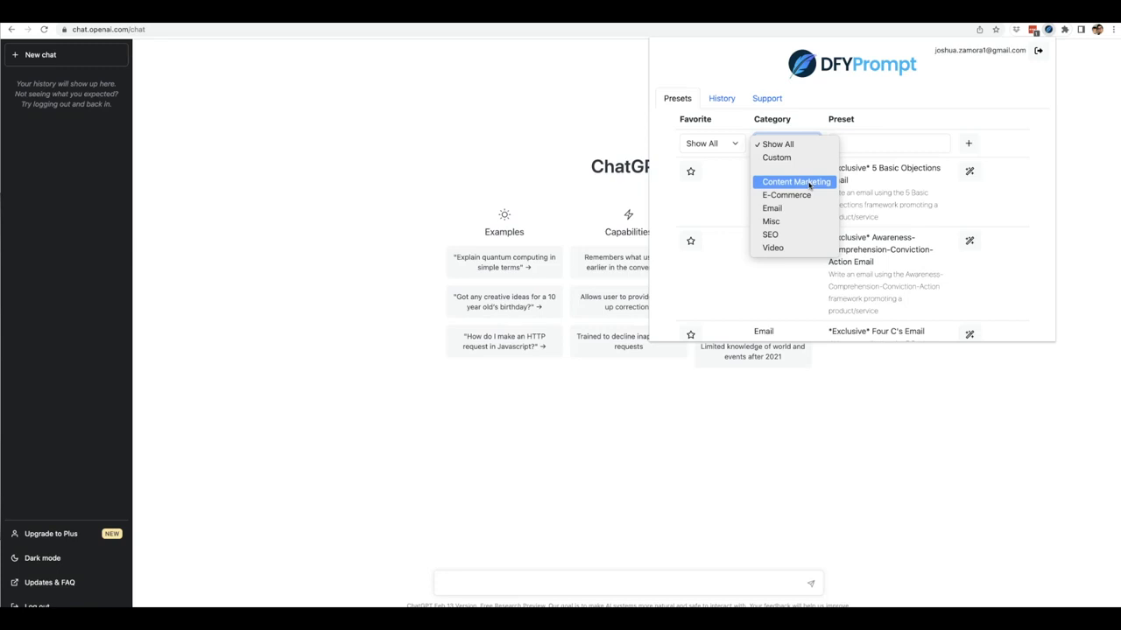
mouse_move(809, 185)
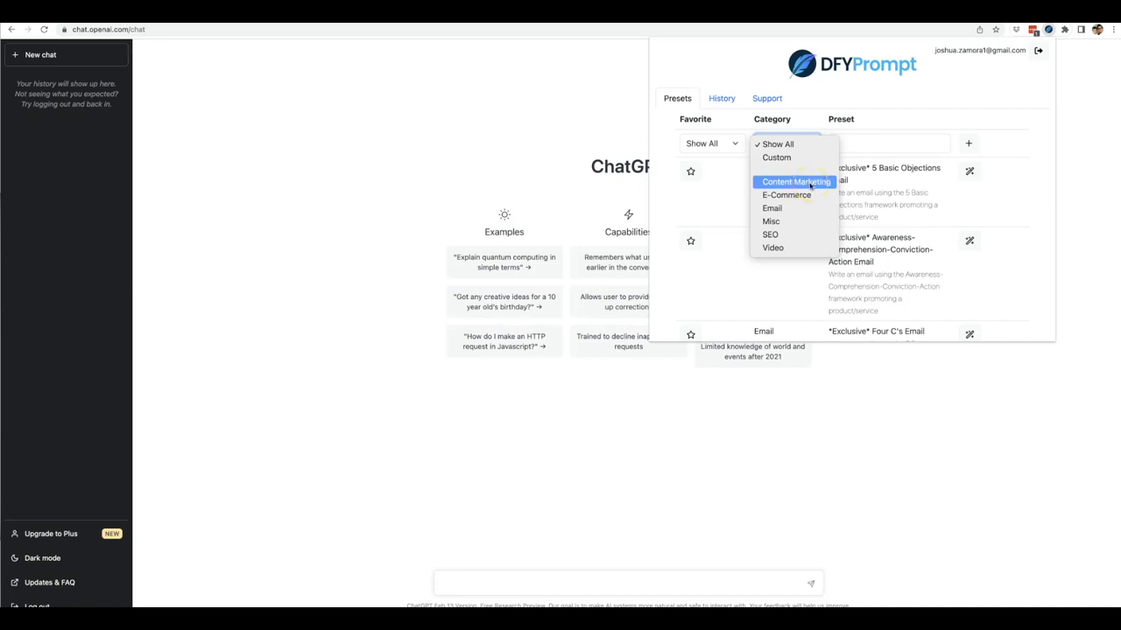
mouse_move(785, 194)
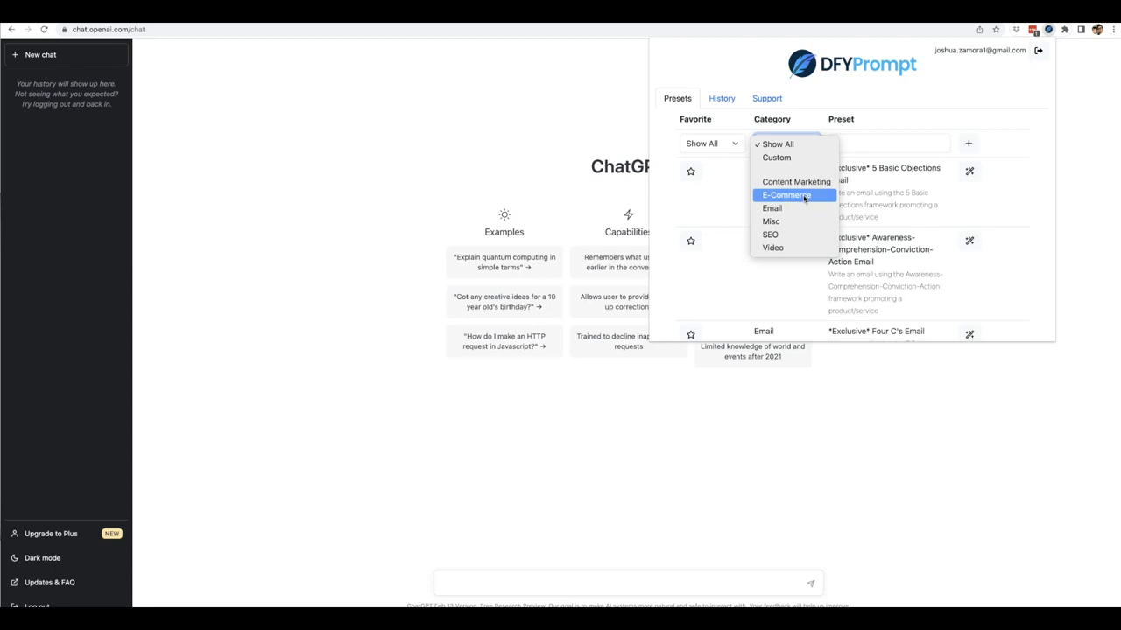
mouse_move(772, 208)
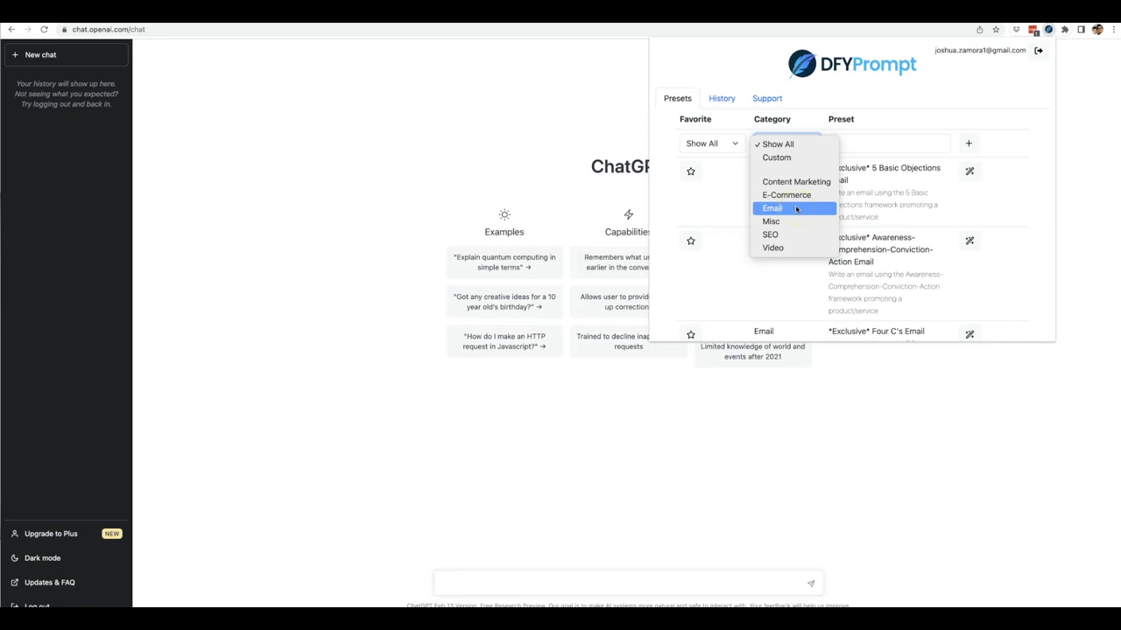
mouse_move(792, 235)
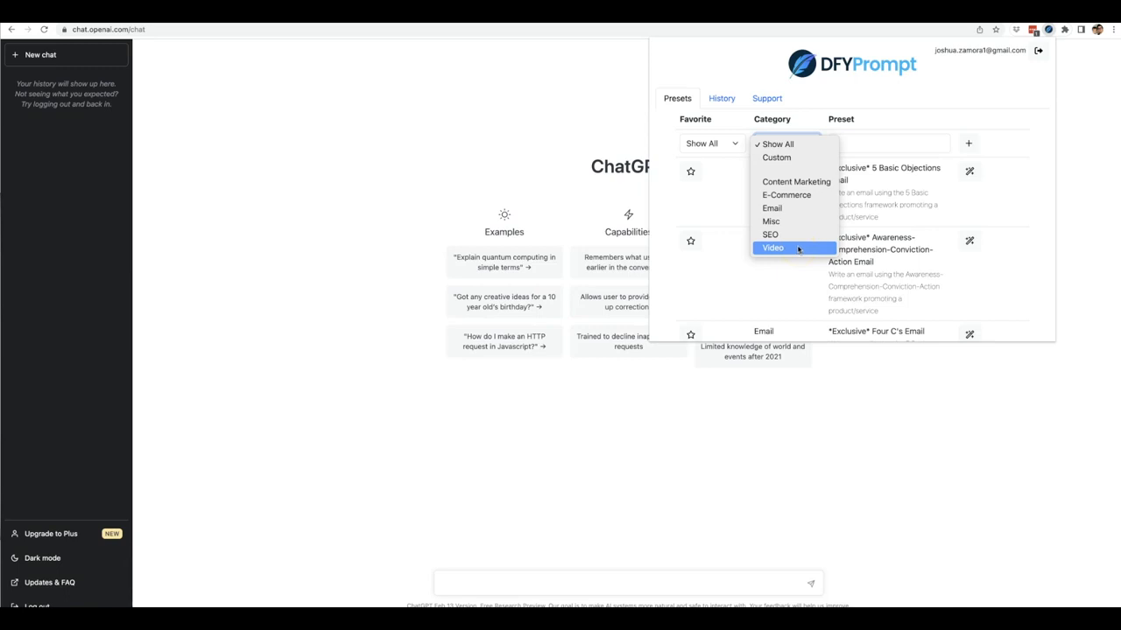
Filter the presets to the Email category and browse down to Cold Email.
click(770, 207)
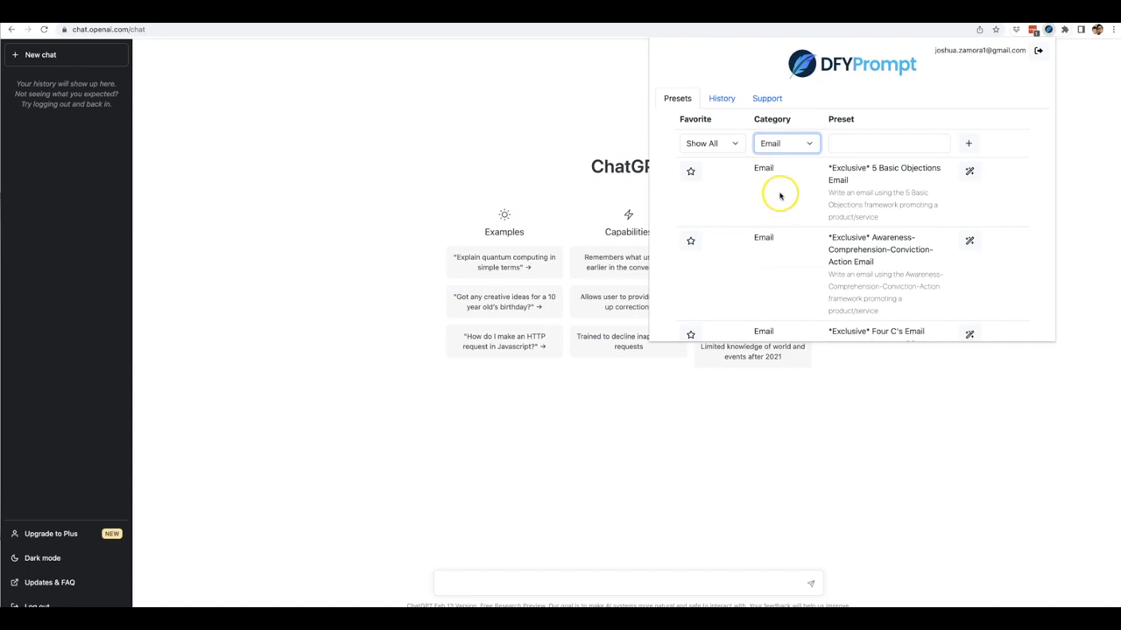
scroll(down, 3)
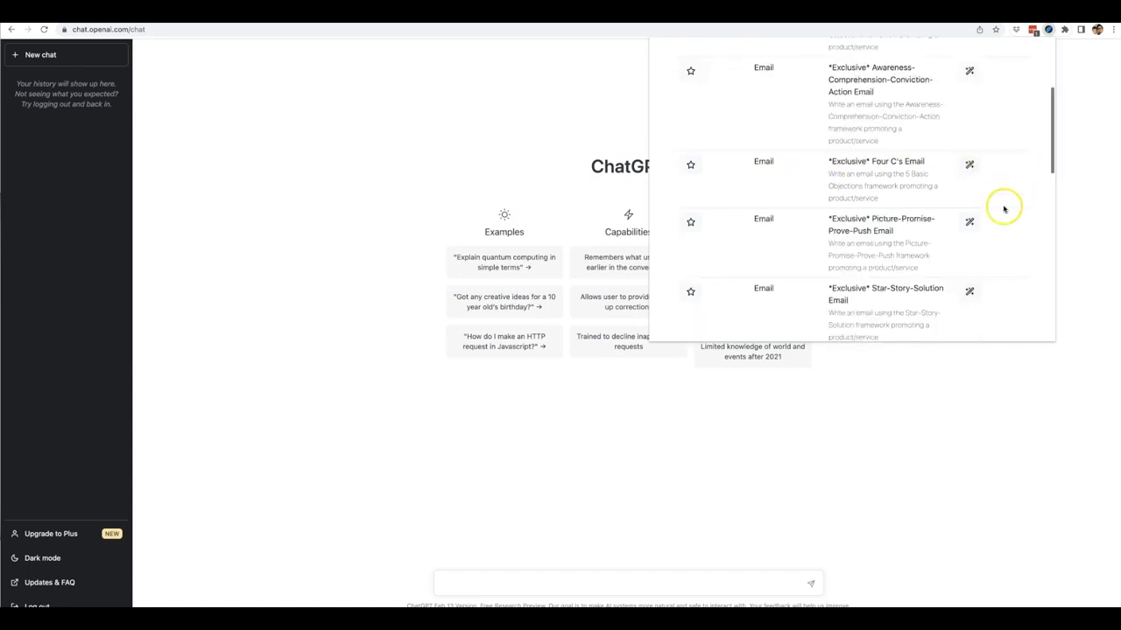
scroll(down, 3)
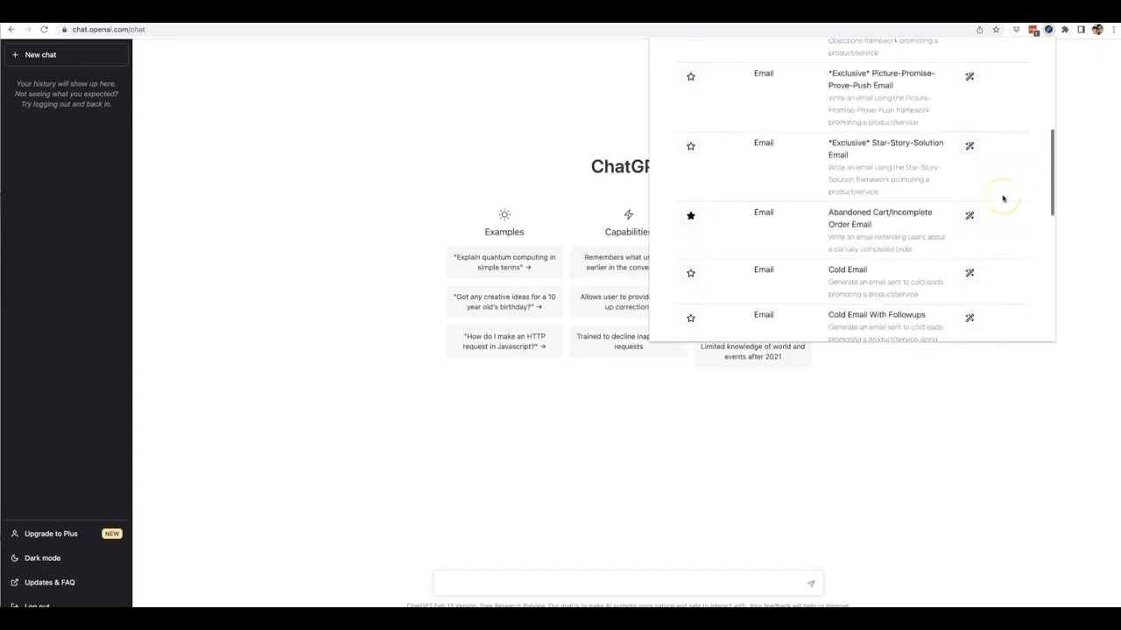
scroll(down, 3)
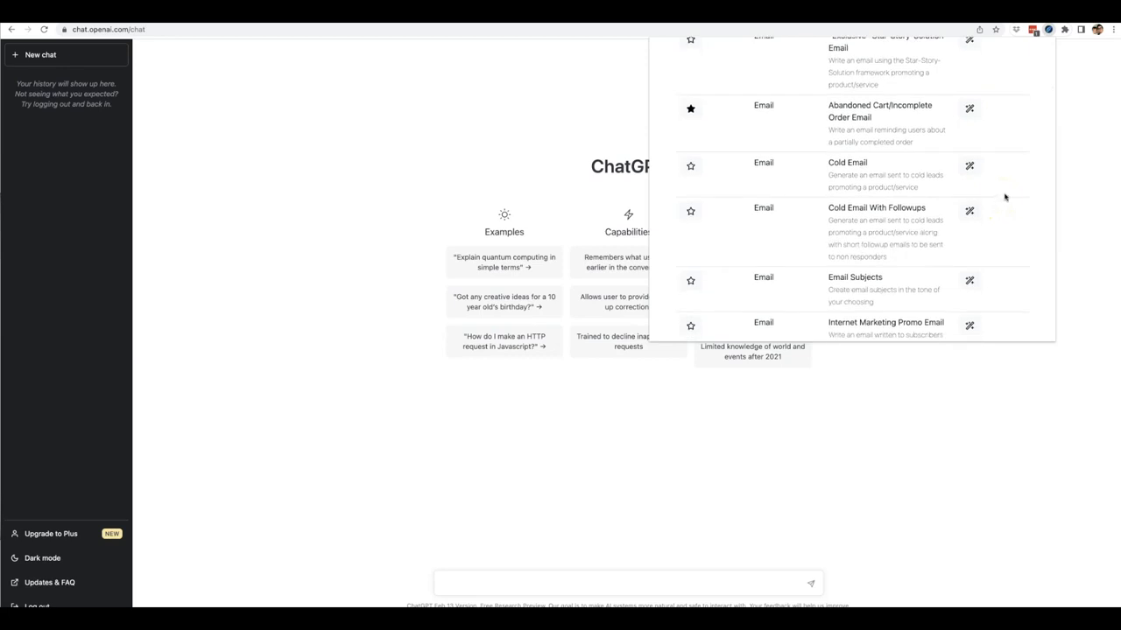
mouse_move(1005, 198)
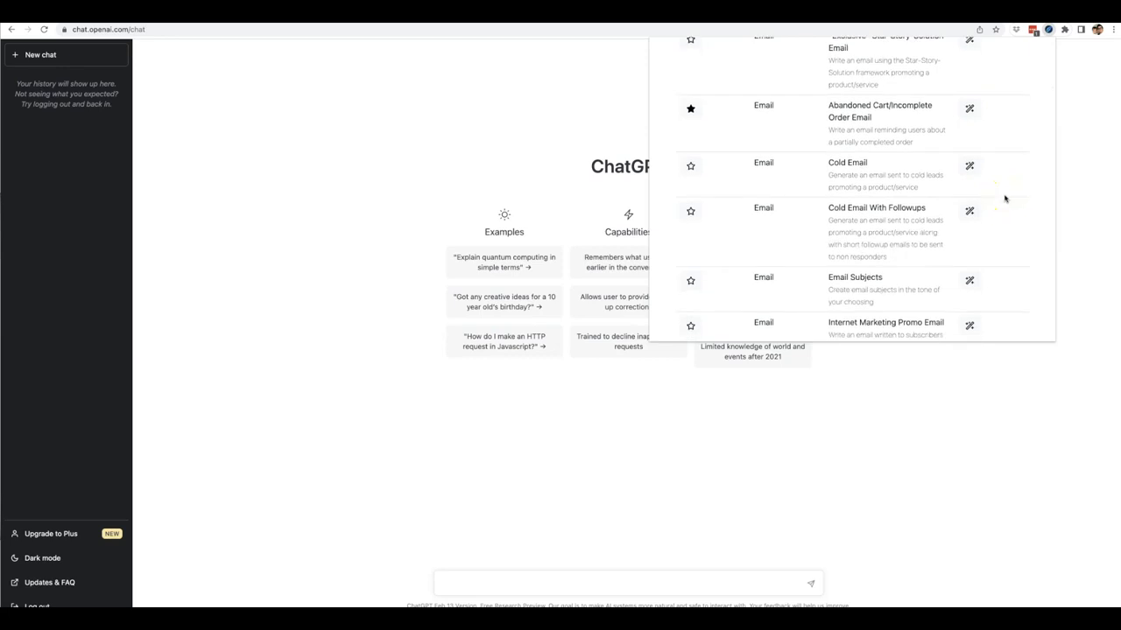
mouse_move(970, 168)
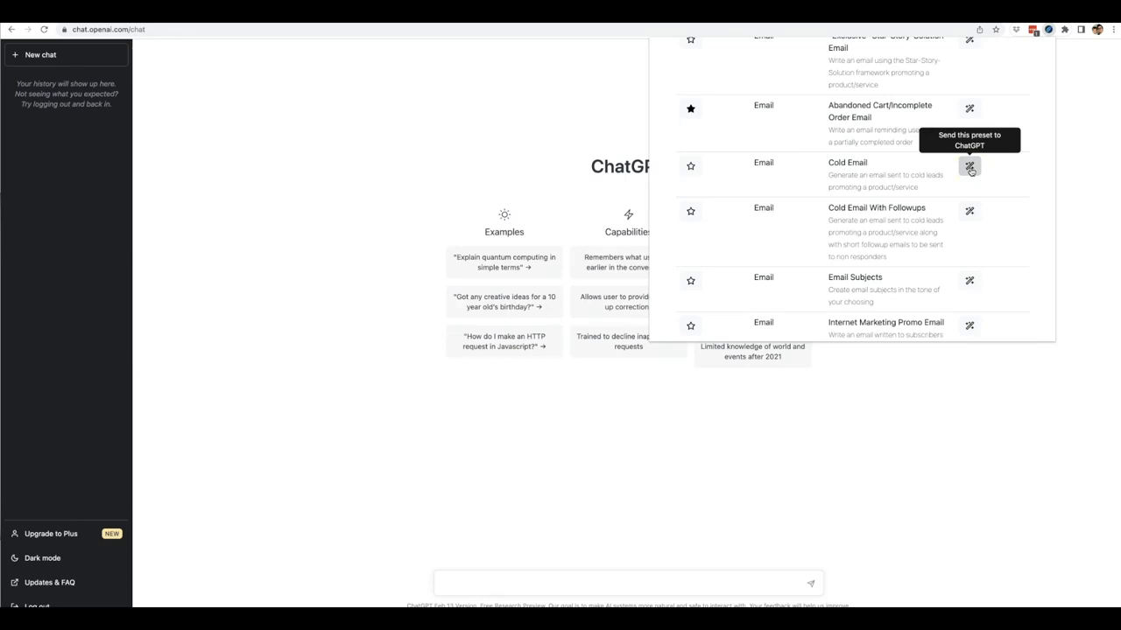
Start the Cold Email preset so its Product/Service and Audience form is ready to fill.
click(970, 166)
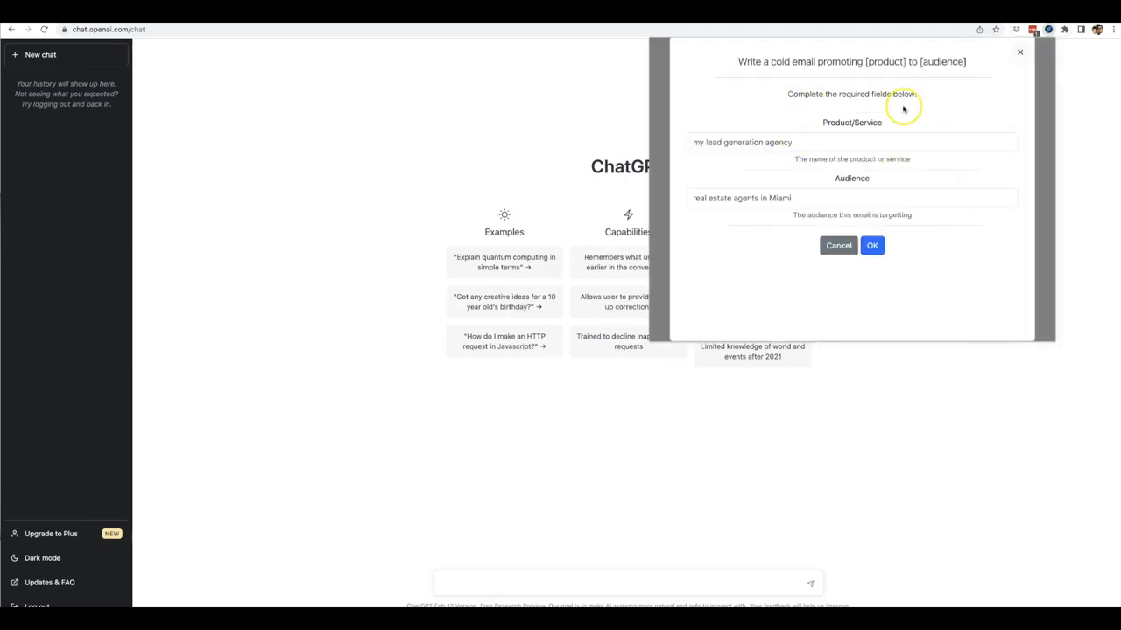
mouse_move(876, 87)
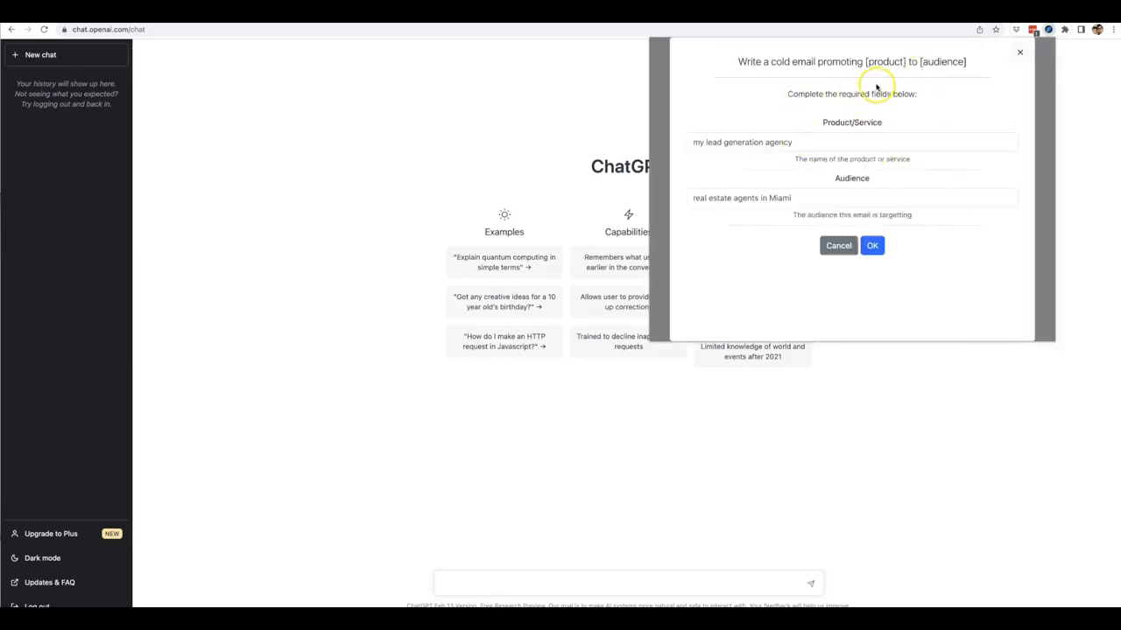
mouse_move(870, 84)
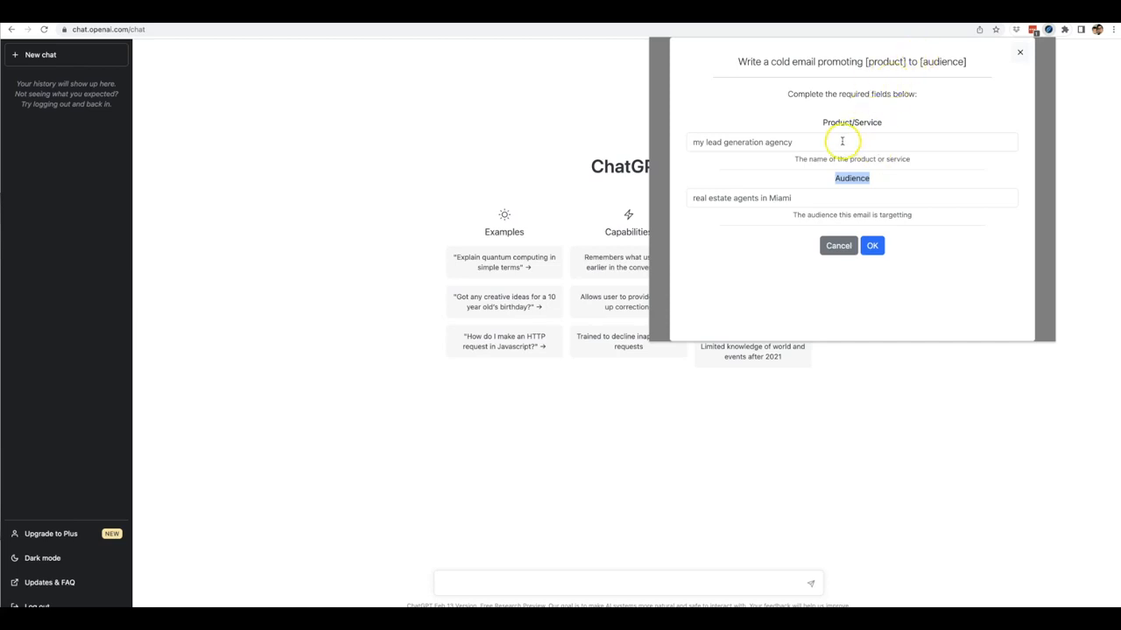
mouse_move(865, 143)
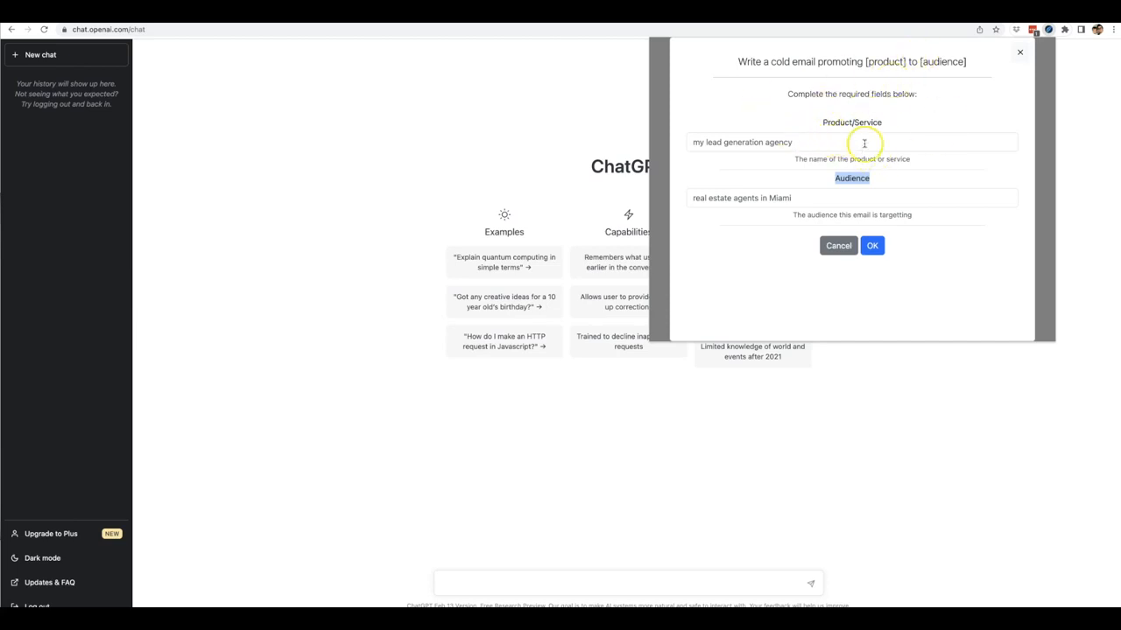
mouse_move(891, 157)
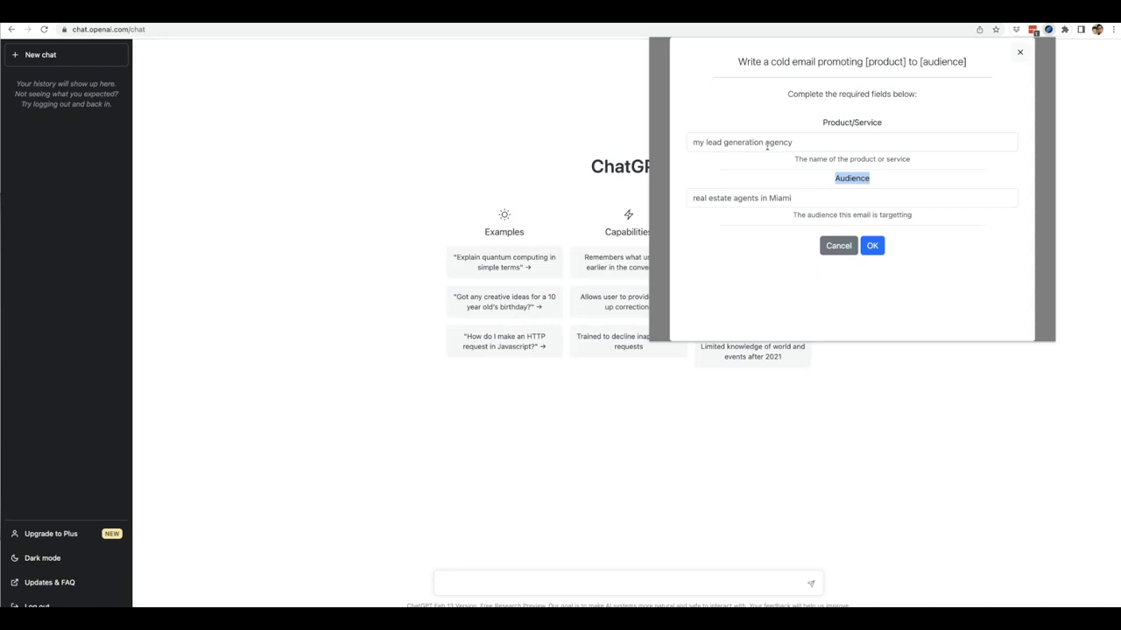
mouse_move(763, 147)
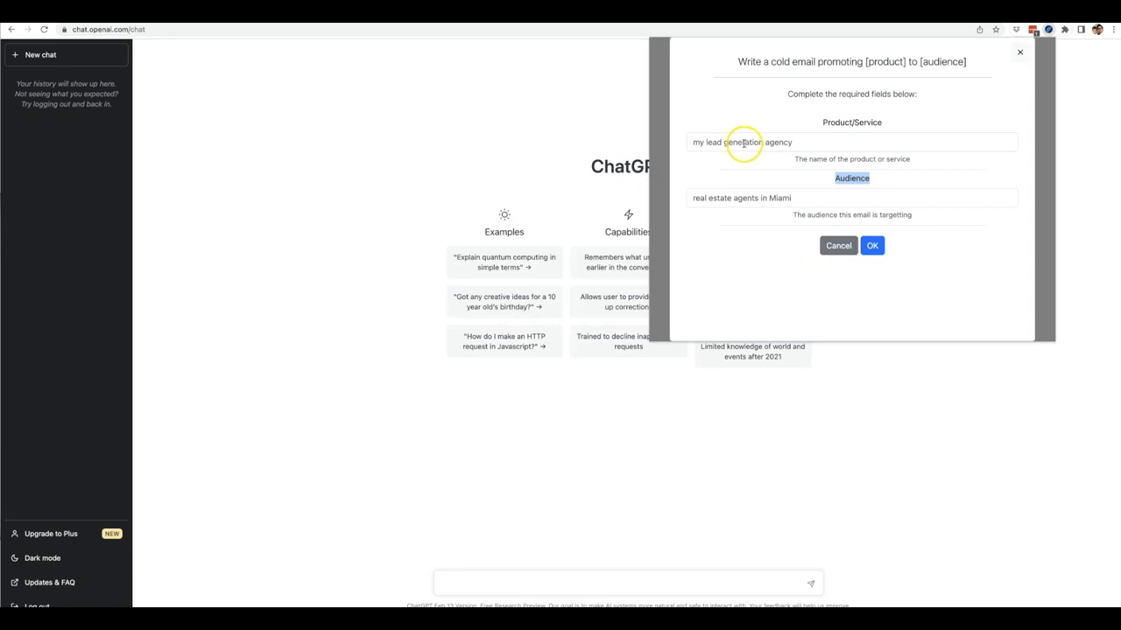
click(742, 142)
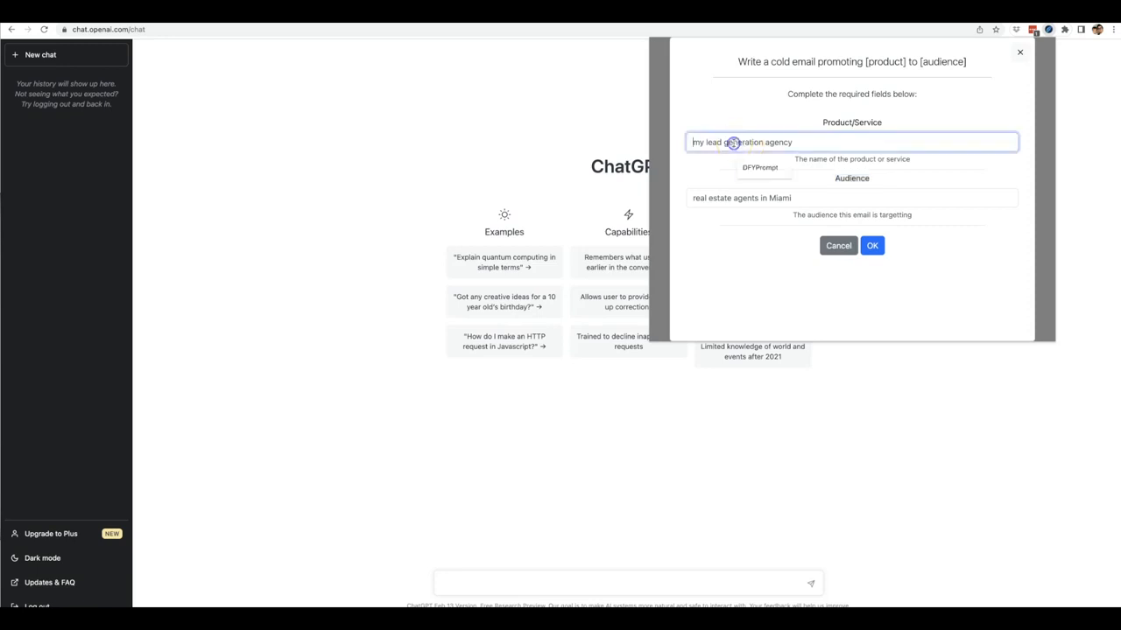
Send the cold email prompt for 'my lead generation agency' aimed at 'real estate agents in miami'.
text(my lead generation agency)
click(852, 198)
text(real estate agents)
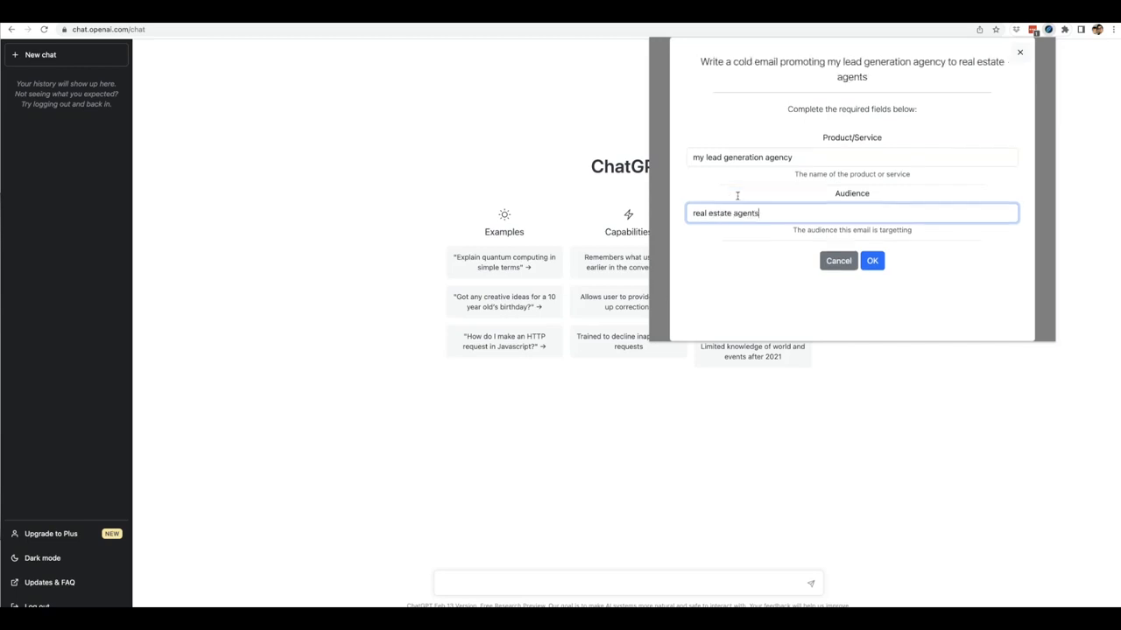
text(in miami)
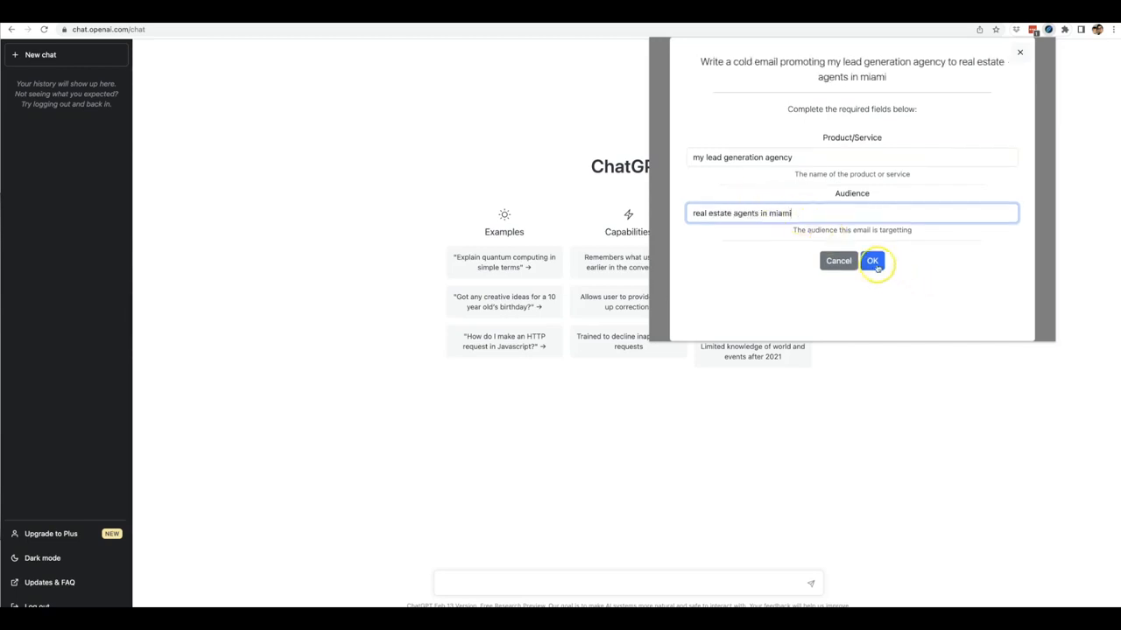
click(872, 259)
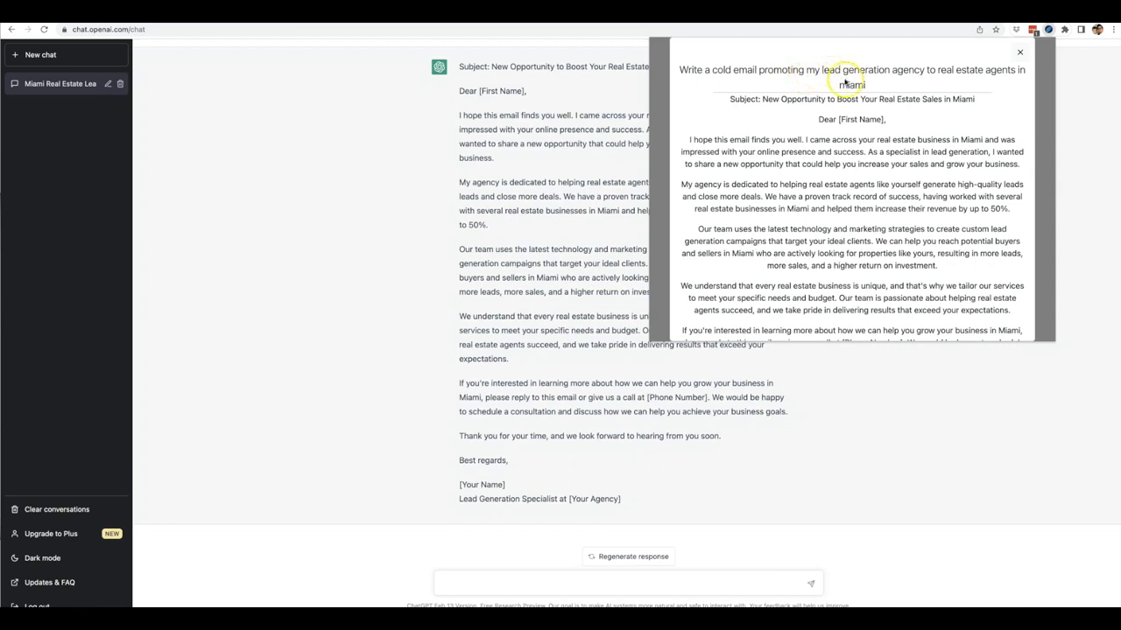
mouse_move(837, 119)
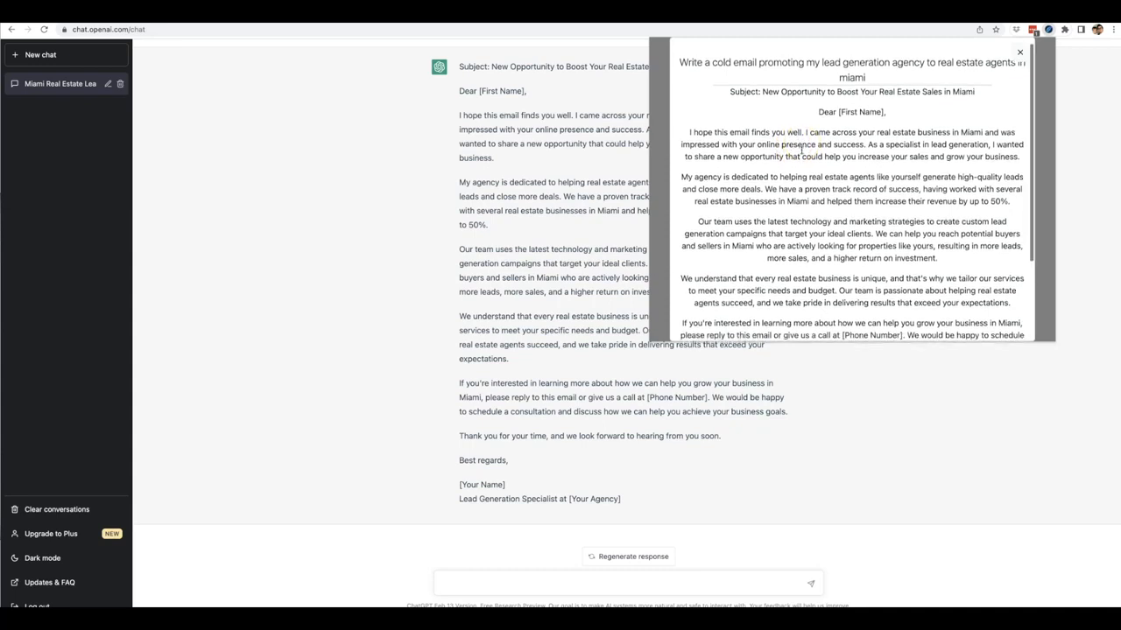
Read through ChatGPT's generated cold email pitching lead generation to Miami real estate agents.
scroll(down, 3)
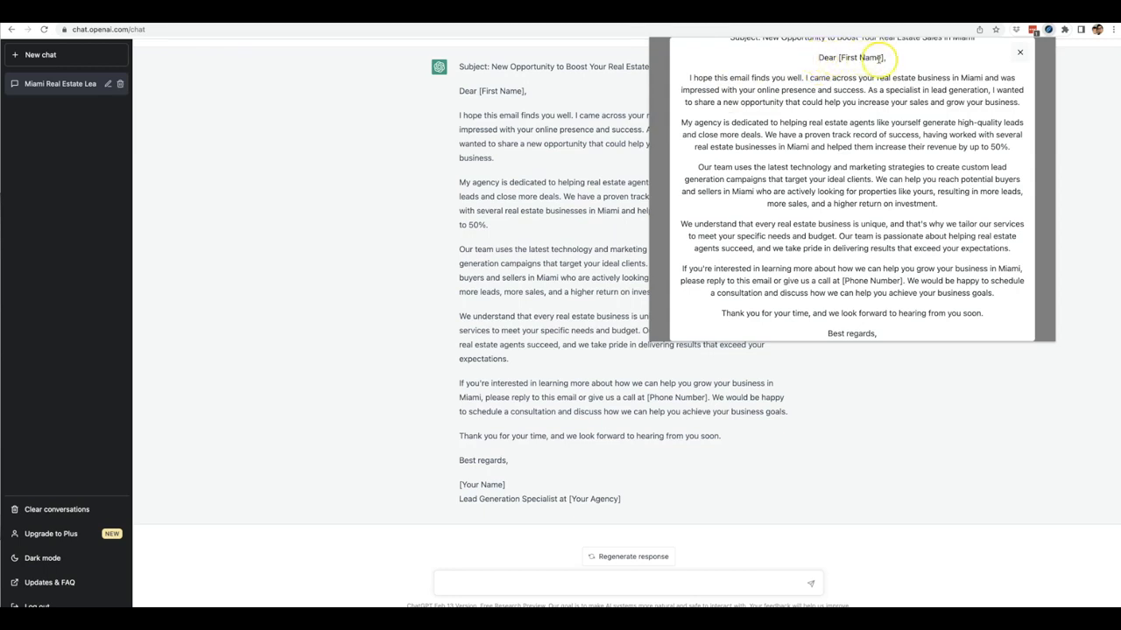
mouse_move(809, 79)
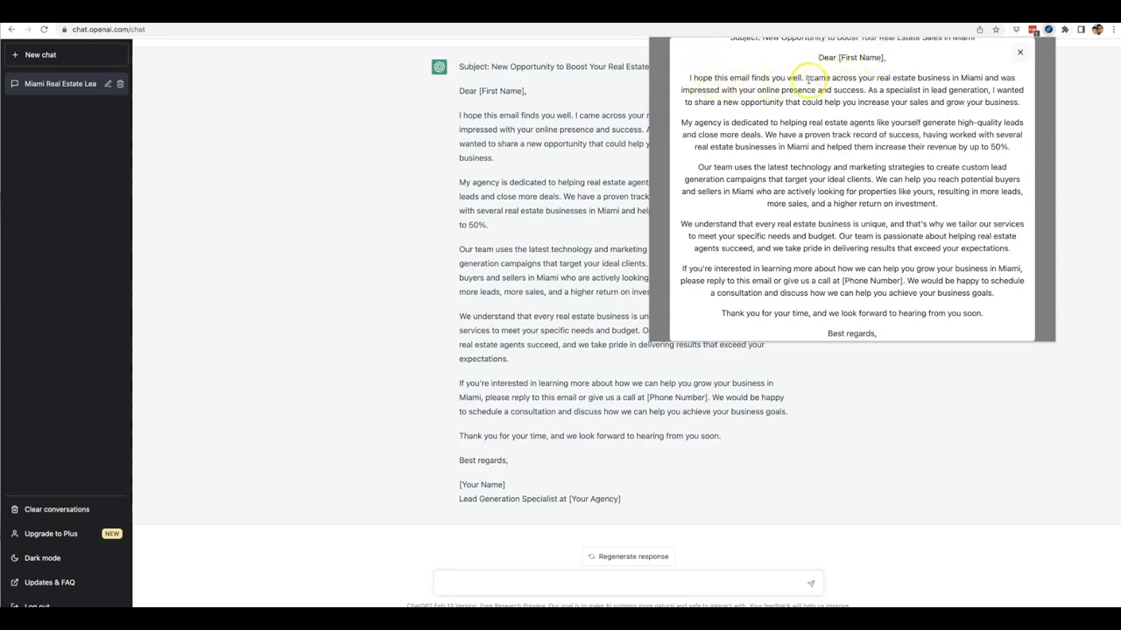
mouse_move(967, 79)
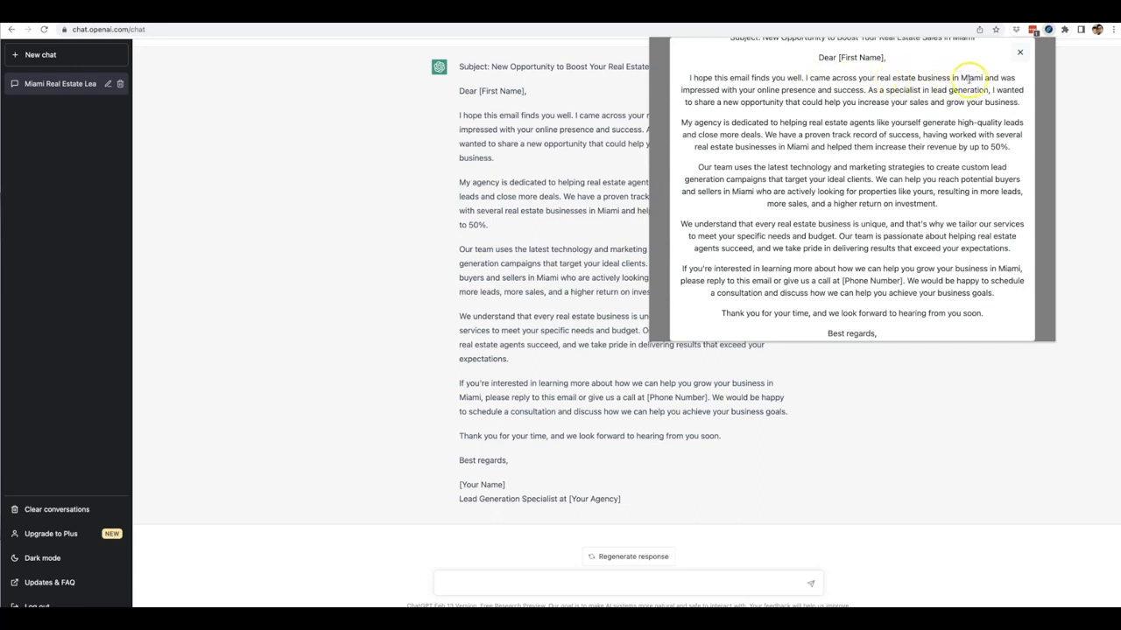
mouse_move(844, 99)
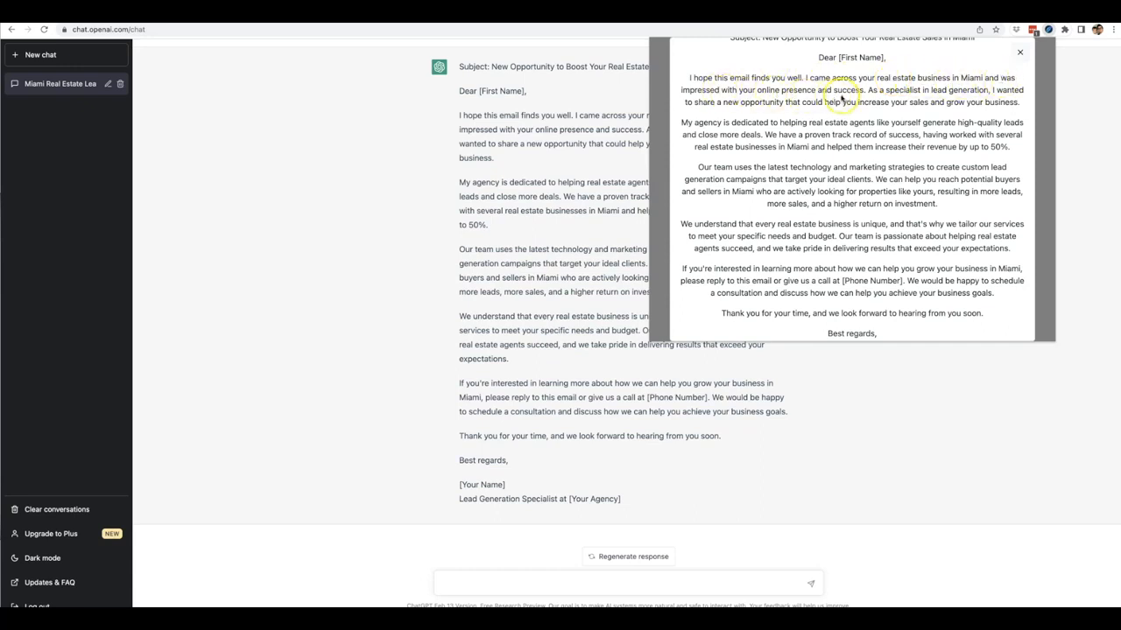
mouse_move(945, 96)
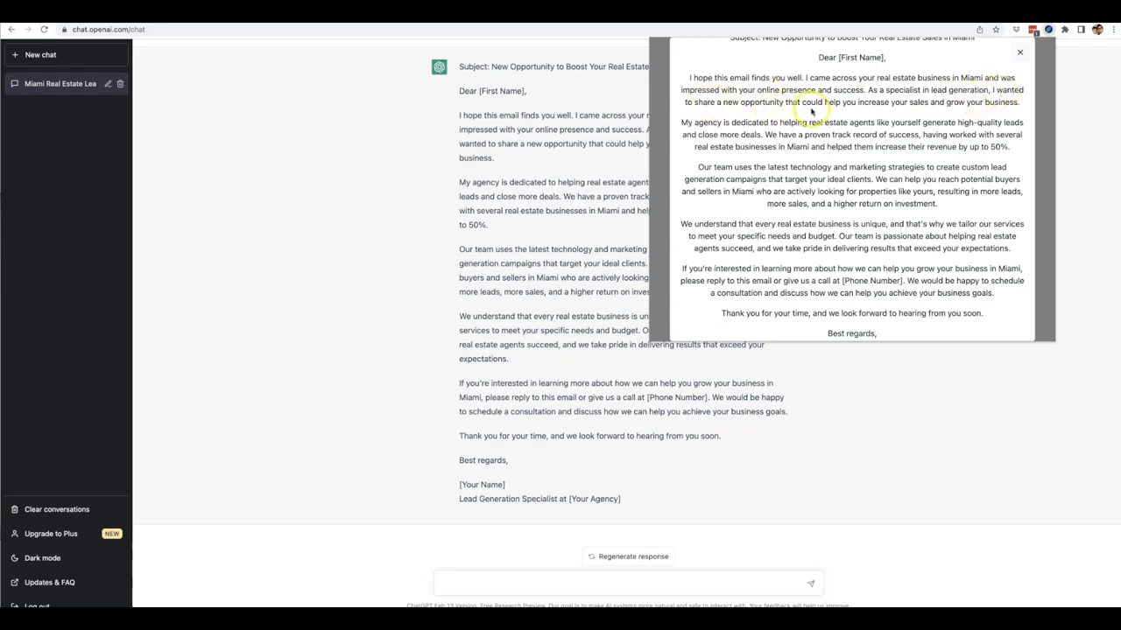
mouse_move(1005, 114)
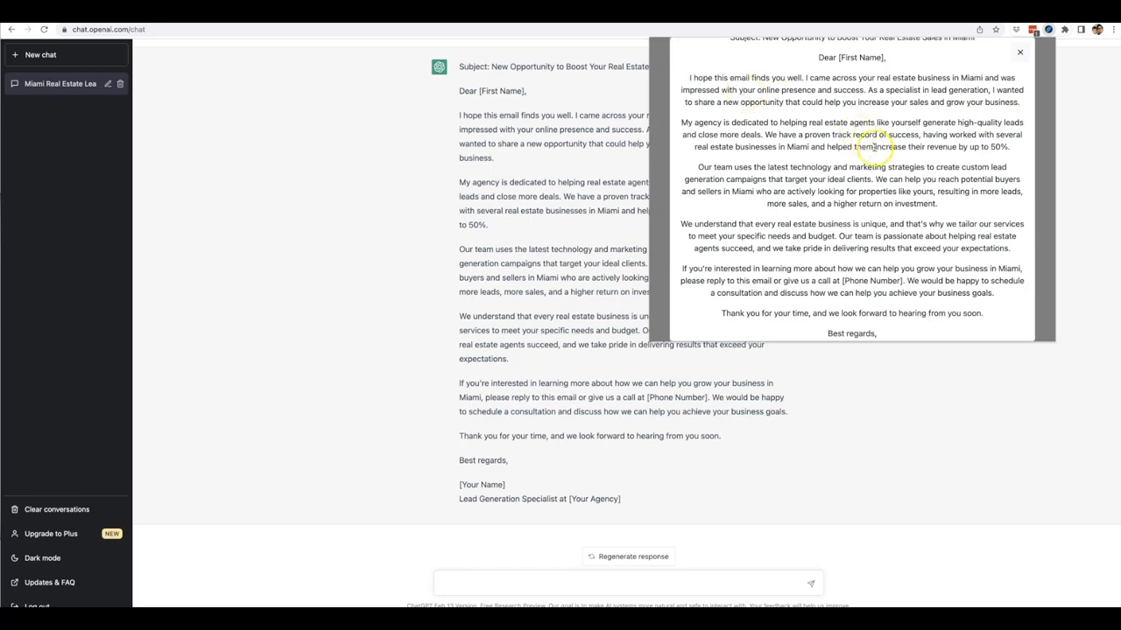
mouse_move(1032, 201)
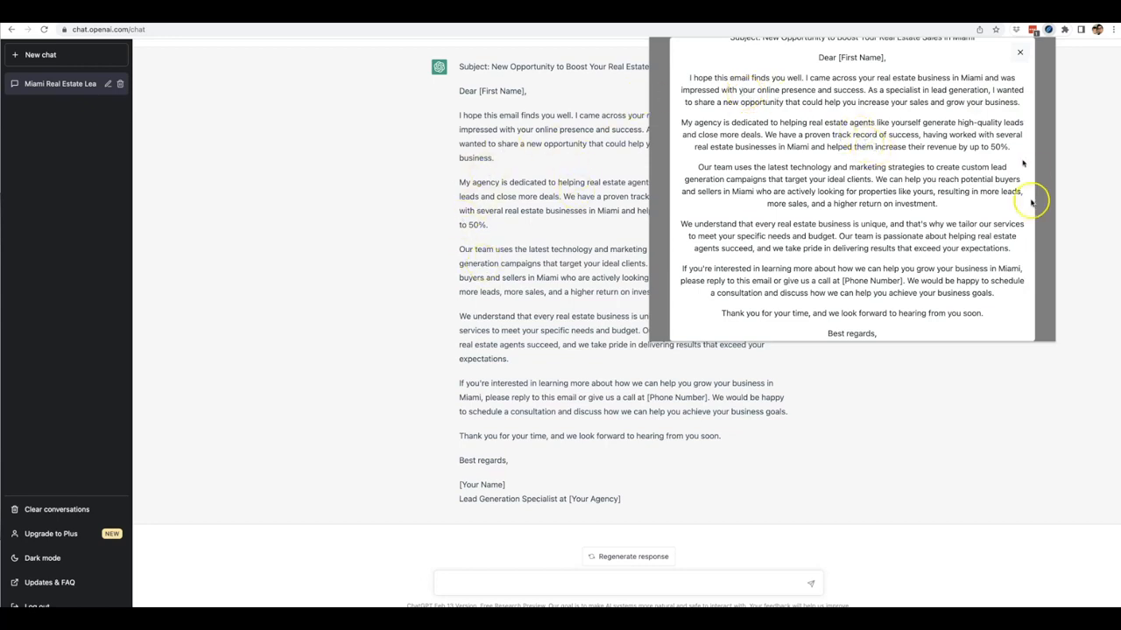
scroll(down, 3)
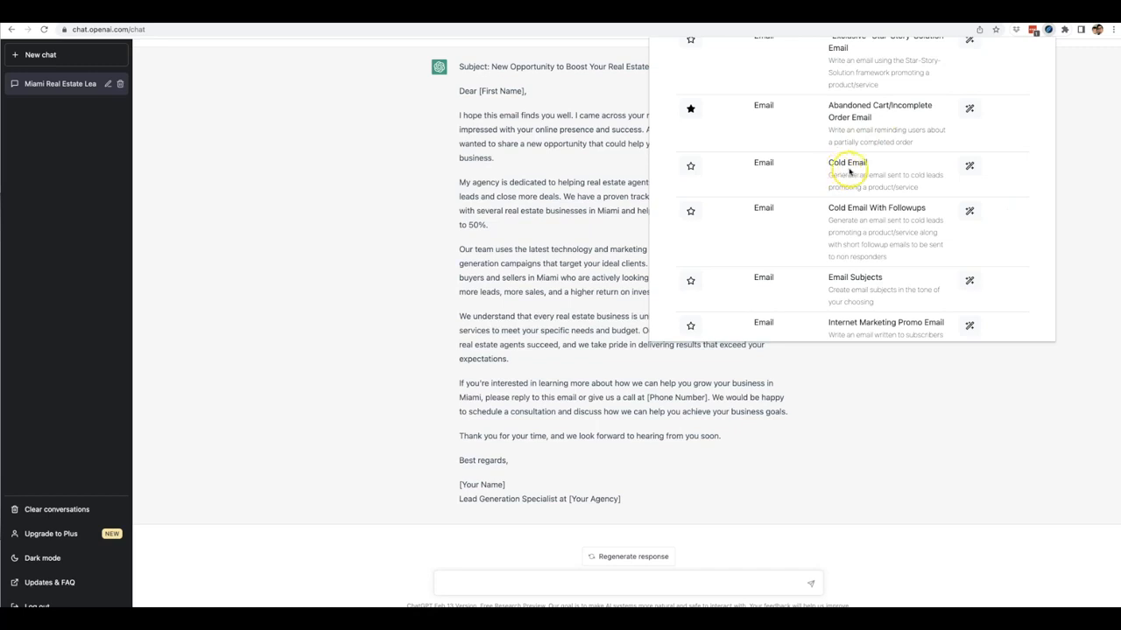
Browse the full Email preset list down to Review Request Email.
scroll(down, 3)
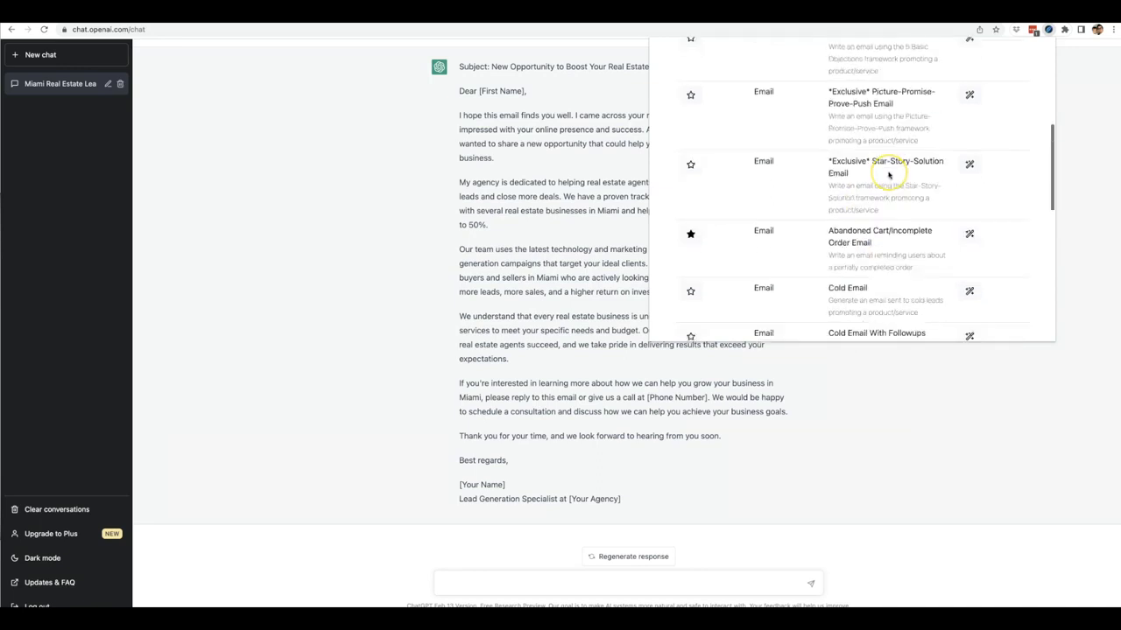
scroll(down, 3)
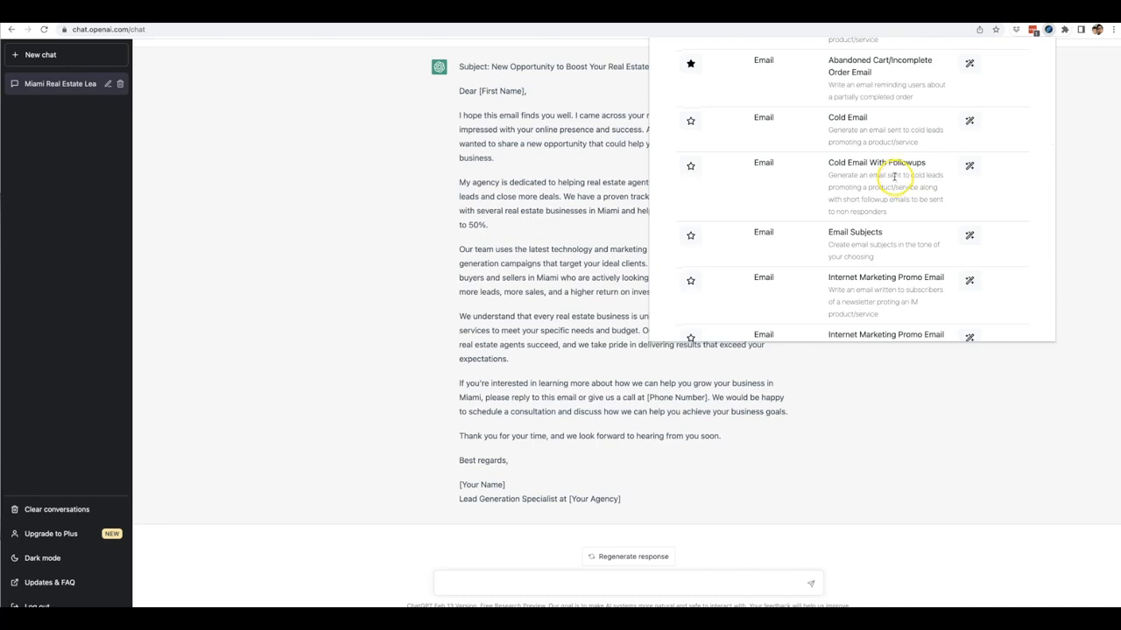
mouse_move(884, 178)
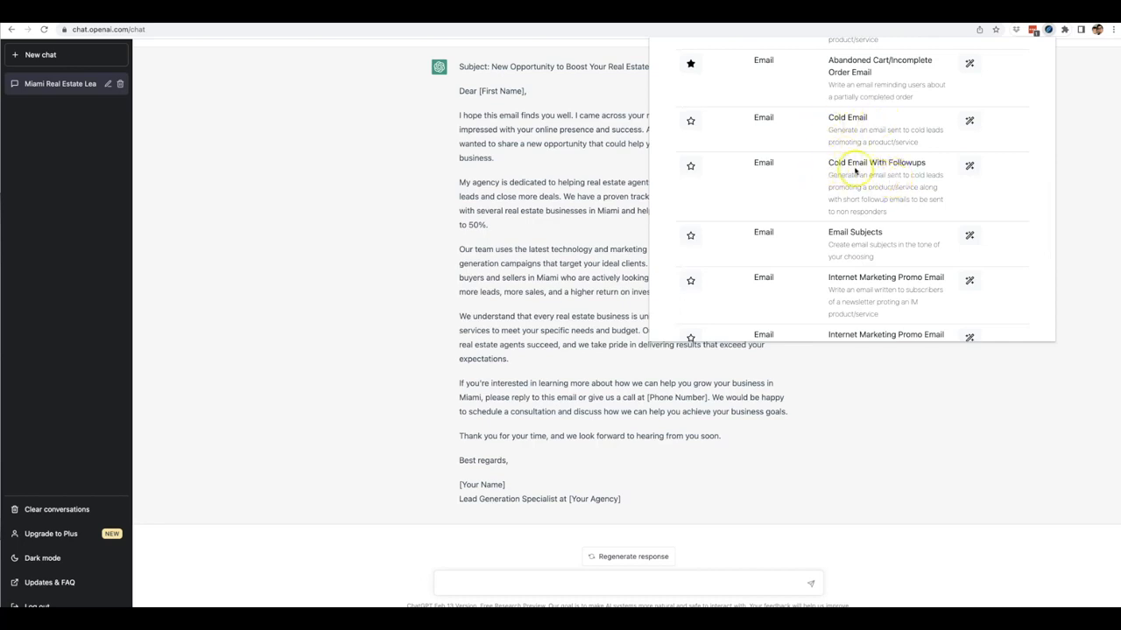
scroll(down, 3)
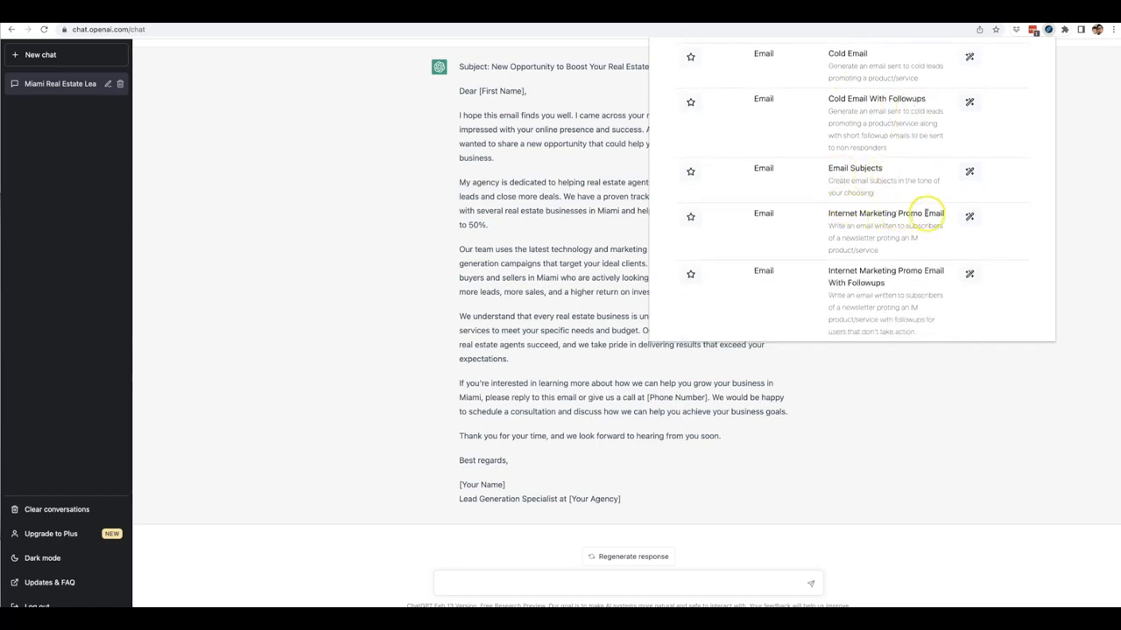
scroll(down, 3)
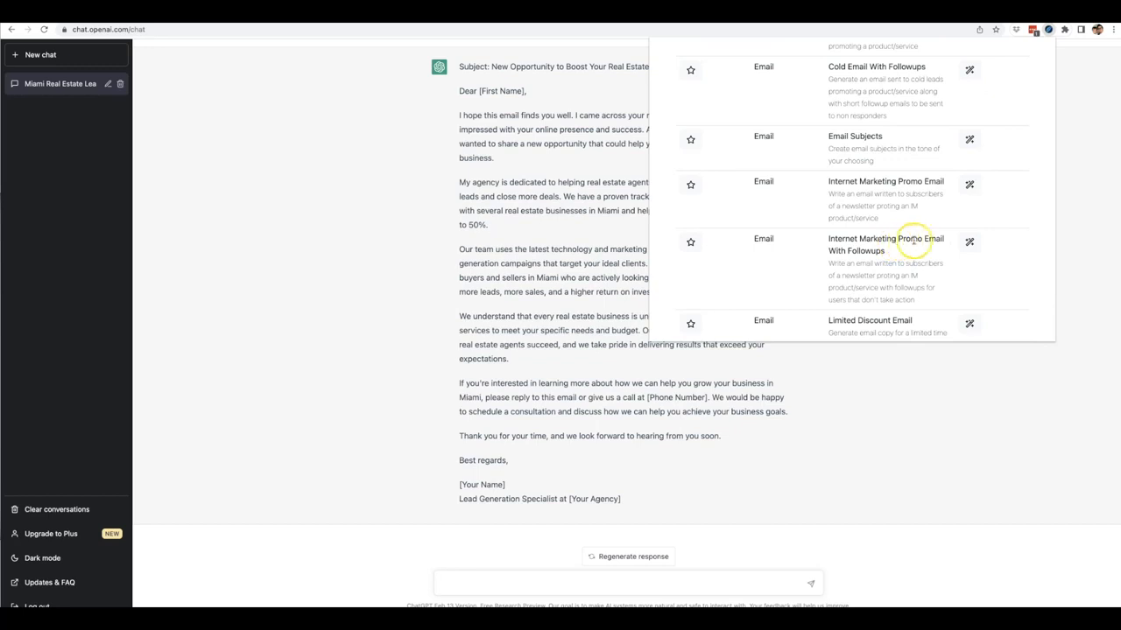
scroll(down, 3)
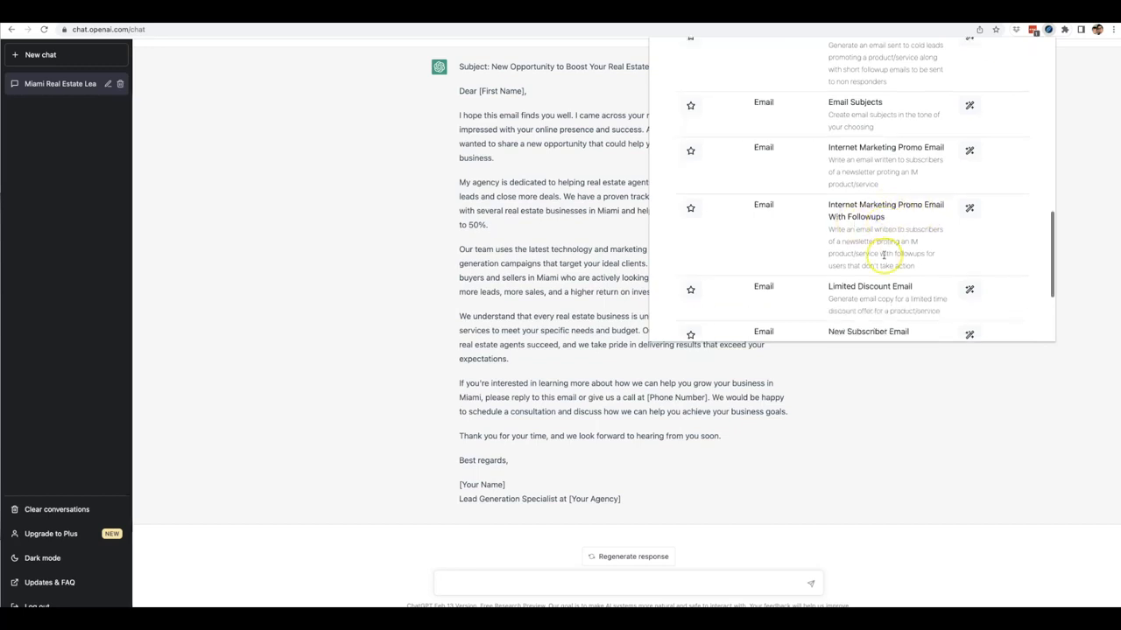
scroll(down, 3)
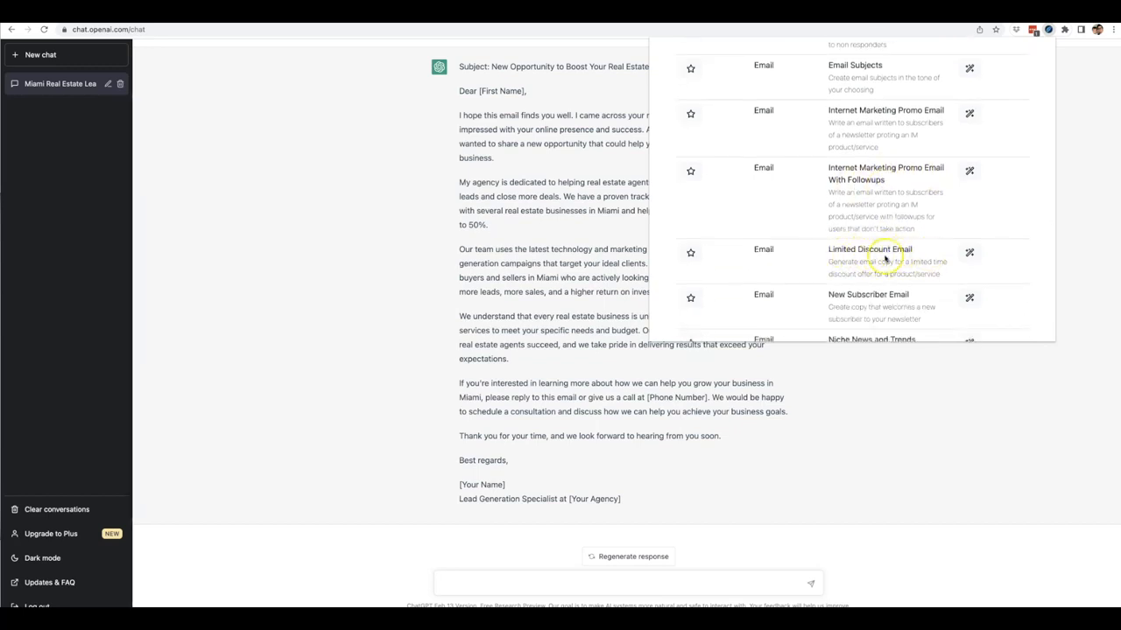
scroll(down, 3)
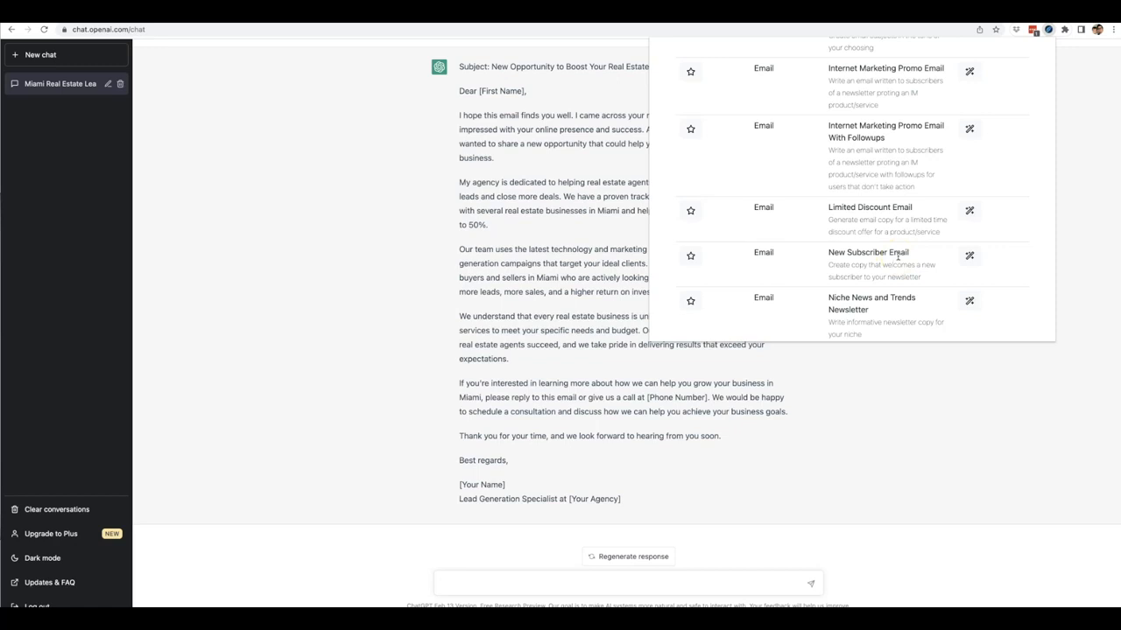
scroll(down, 3)
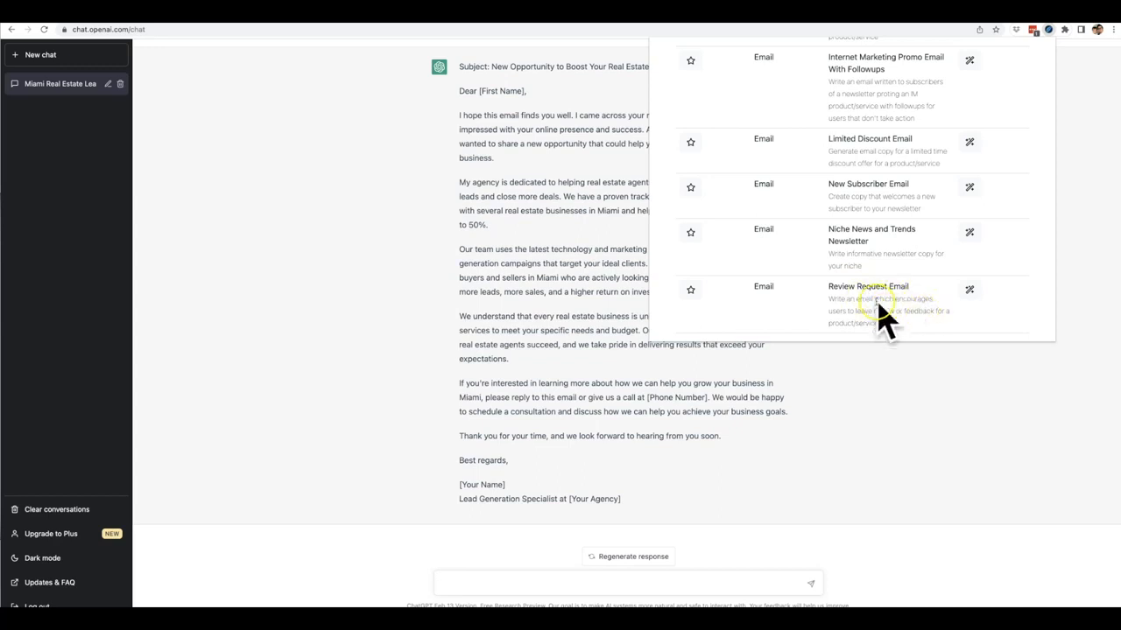
scroll(down, 3)
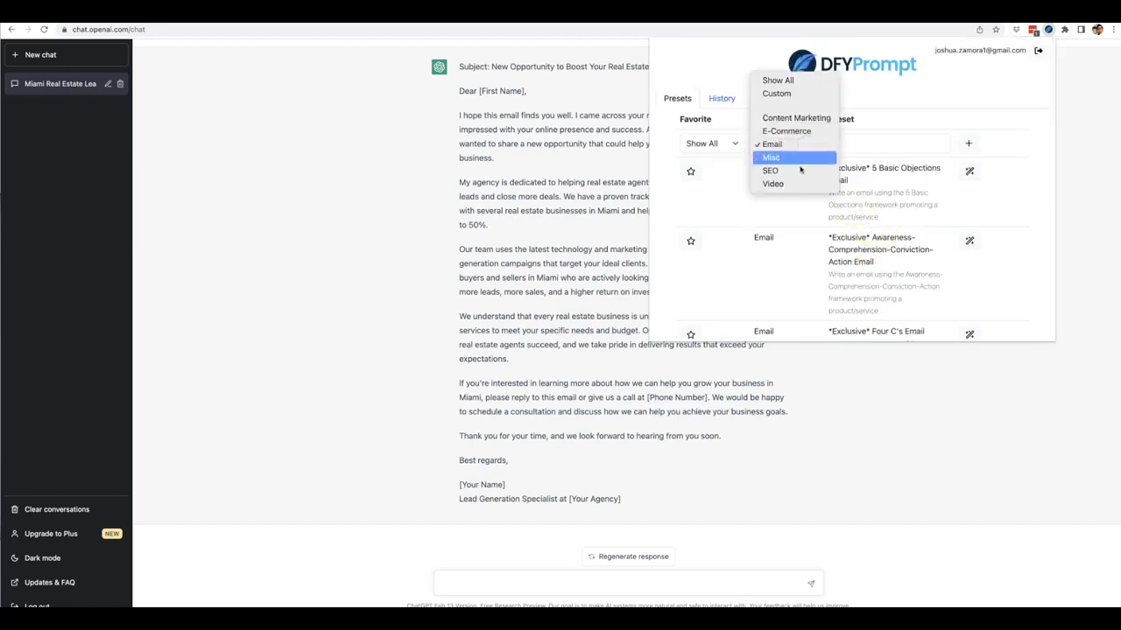
Filter the presets to the SEO category, showing Google My Business Listing, Image Alt tags and Keyword Ideas.
click(771, 170)
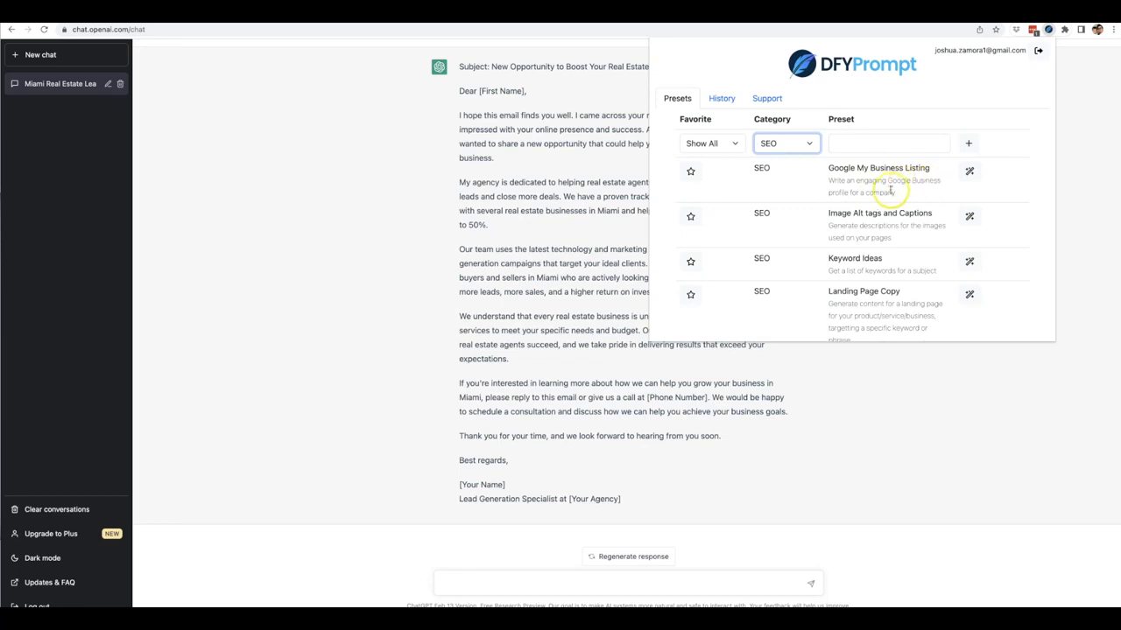
mouse_move(994, 175)
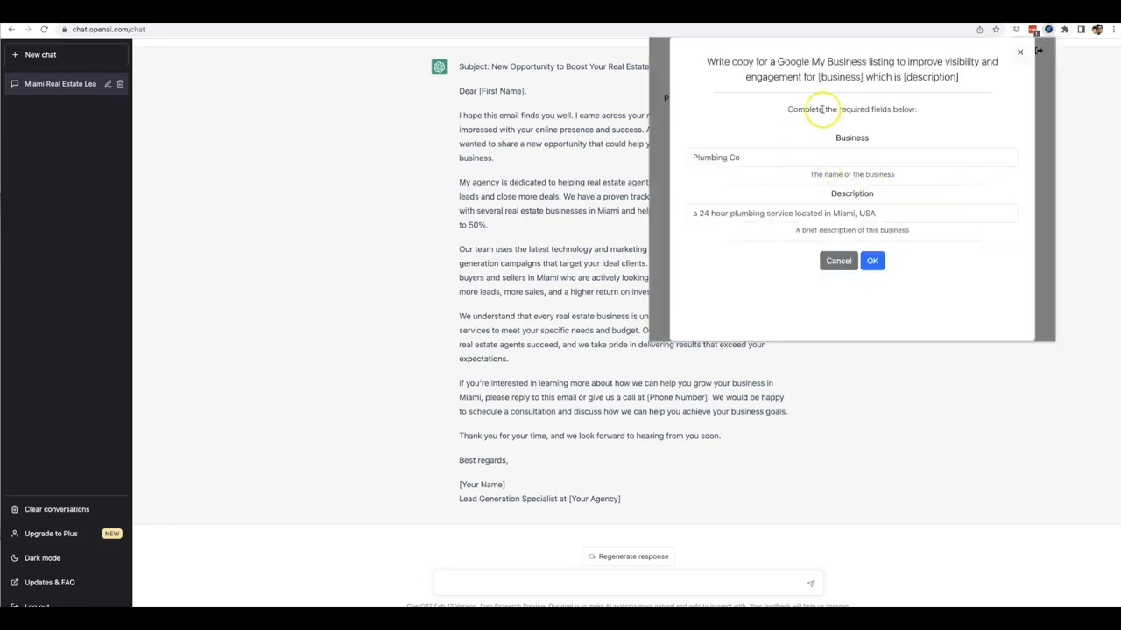
mouse_move(797, 206)
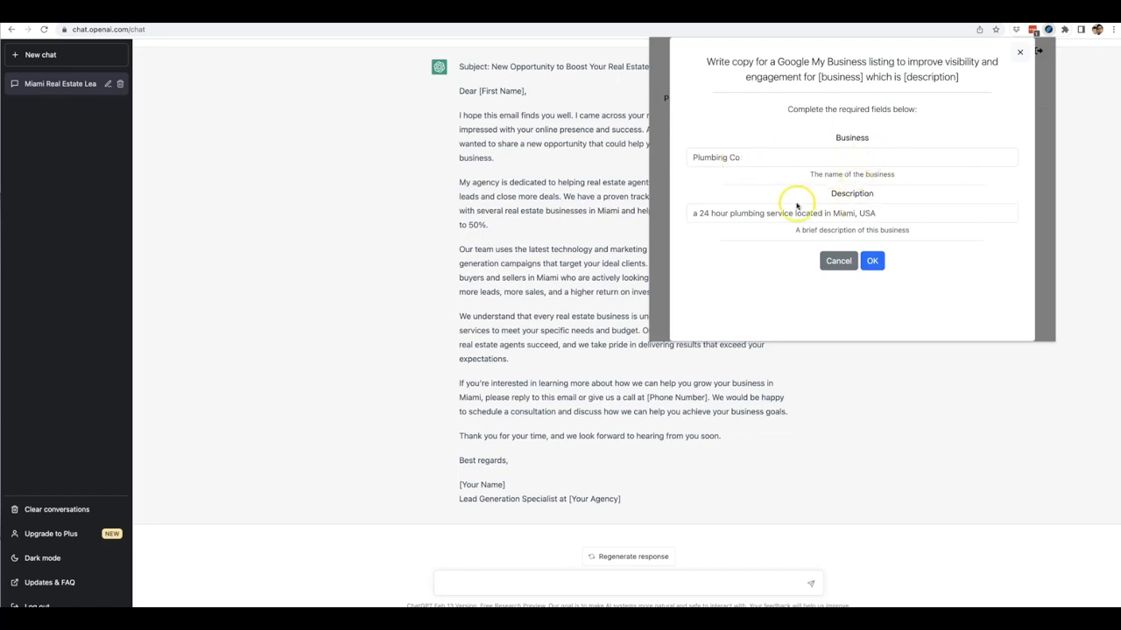
mouse_move(886, 139)
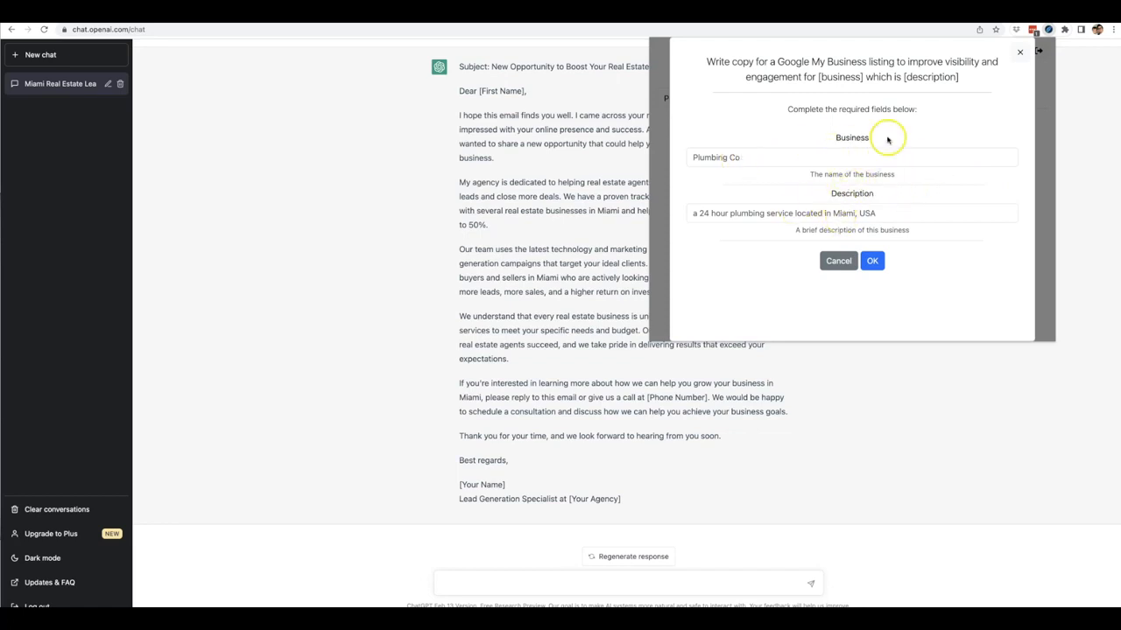
mouse_move(776, 173)
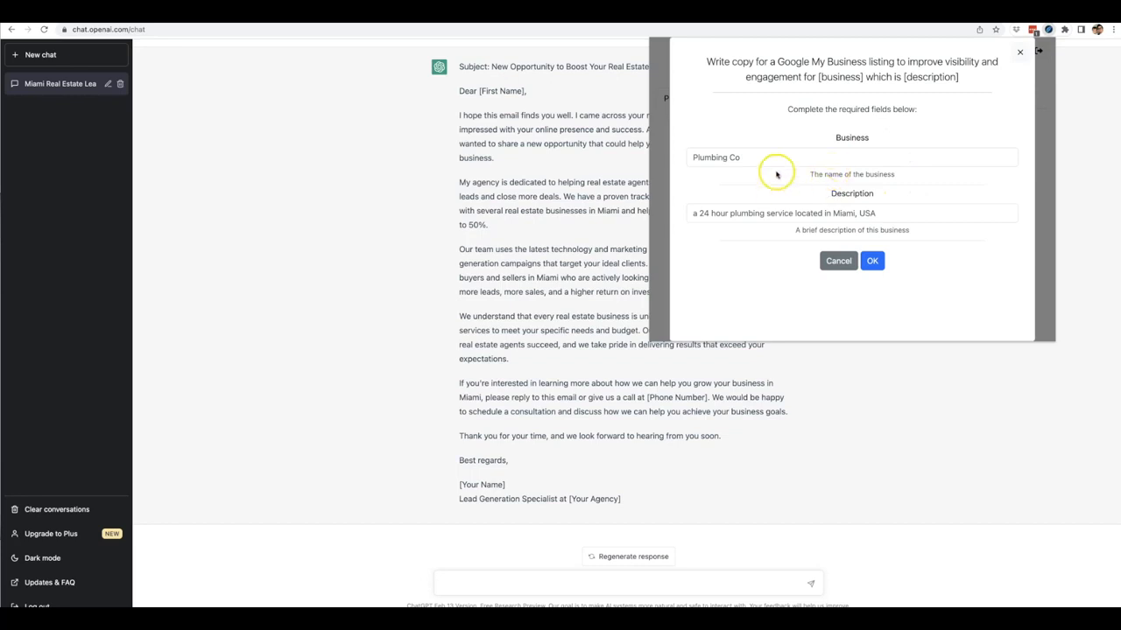
mouse_move(809, 140)
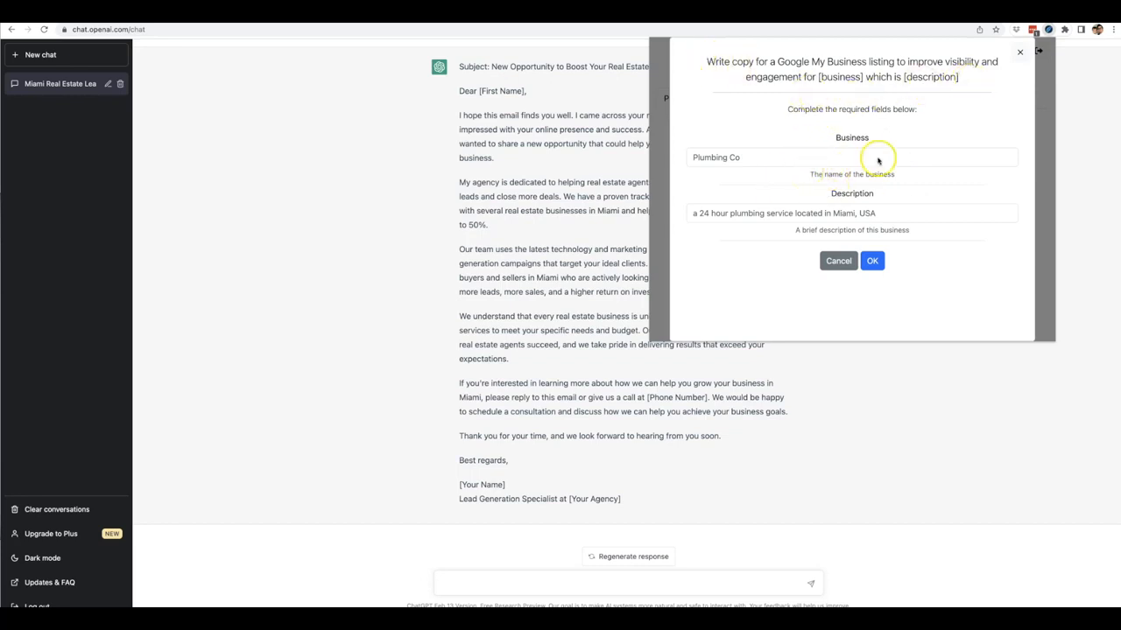
mouse_move(907, 175)
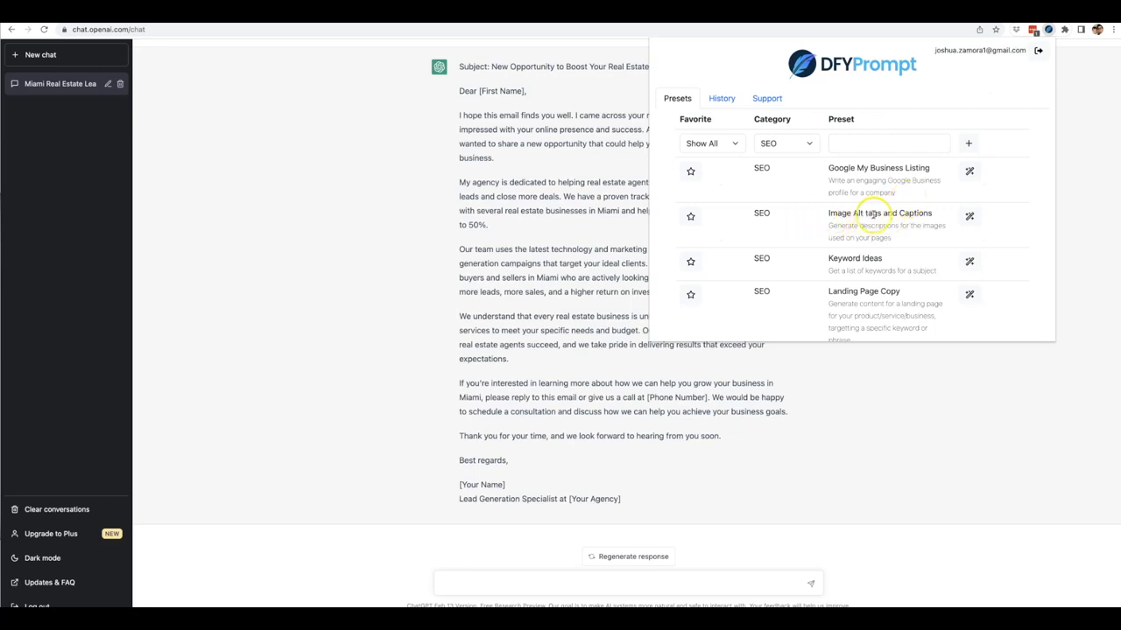
mouse_move(885, 263)
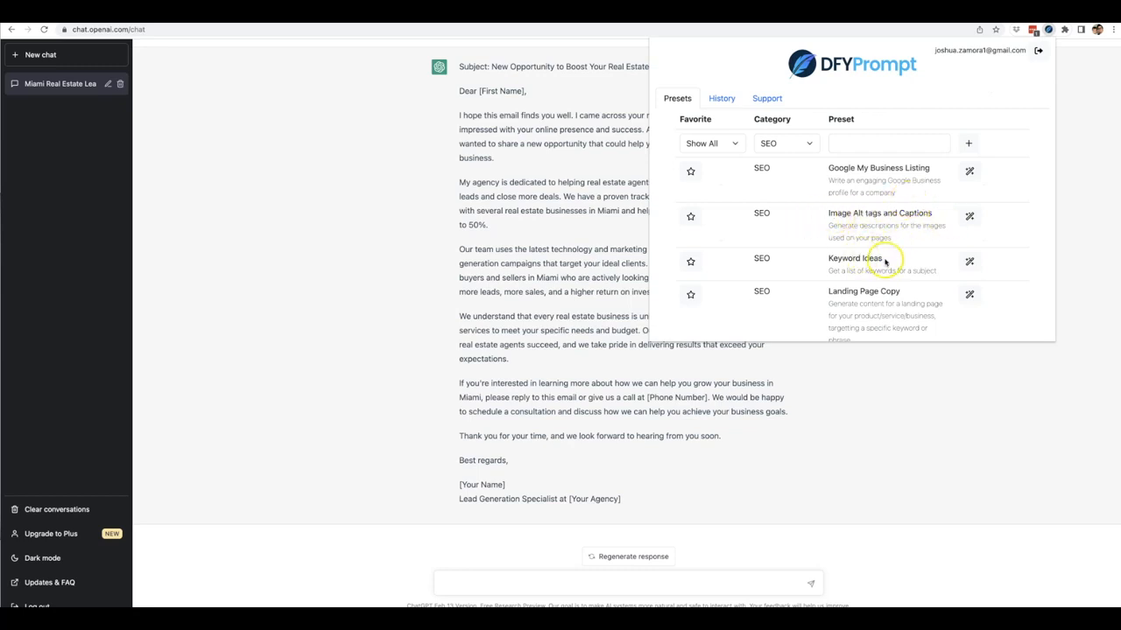
Browse the SEO presets down to Page Title and Meta Descriptions and bring up the category choices.
scroll(down, 3)
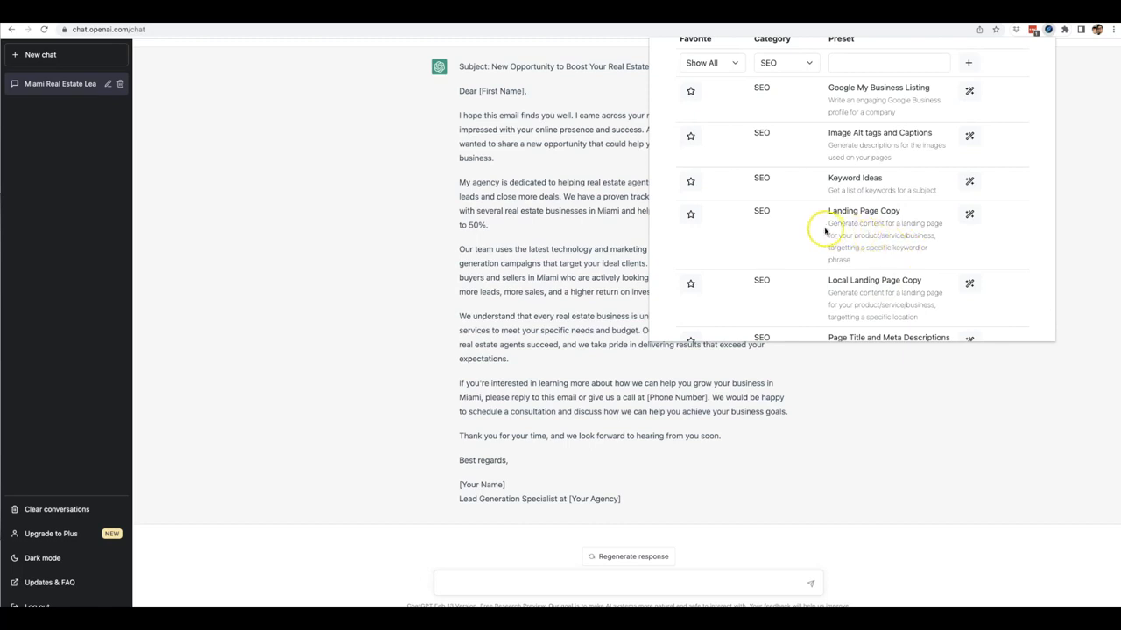
scroll(down, 3)
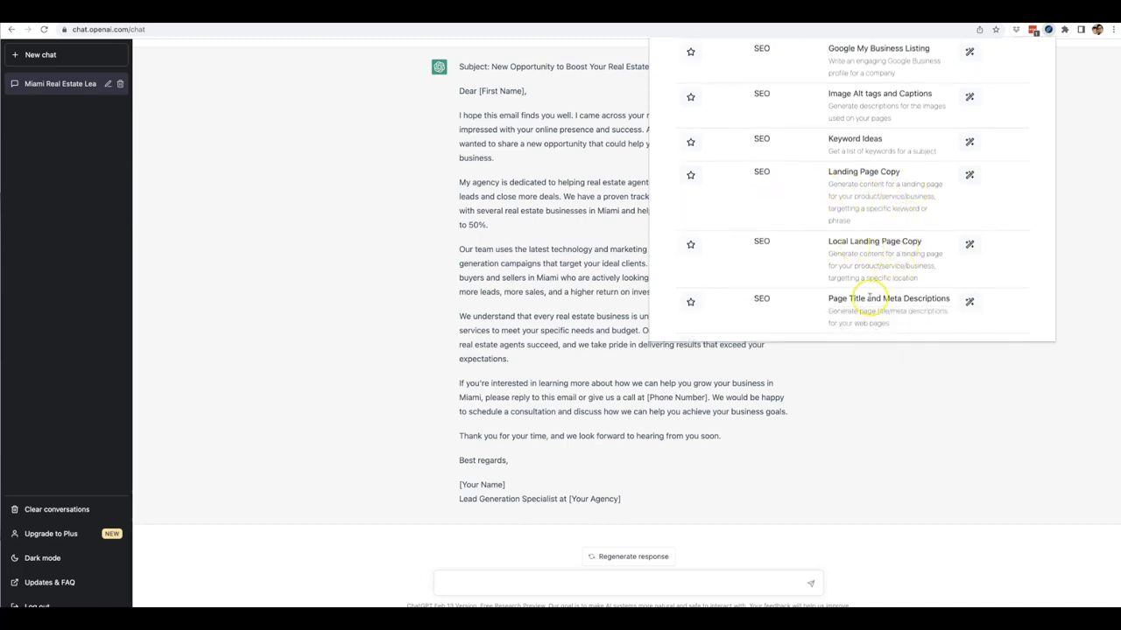
click(709, 143)
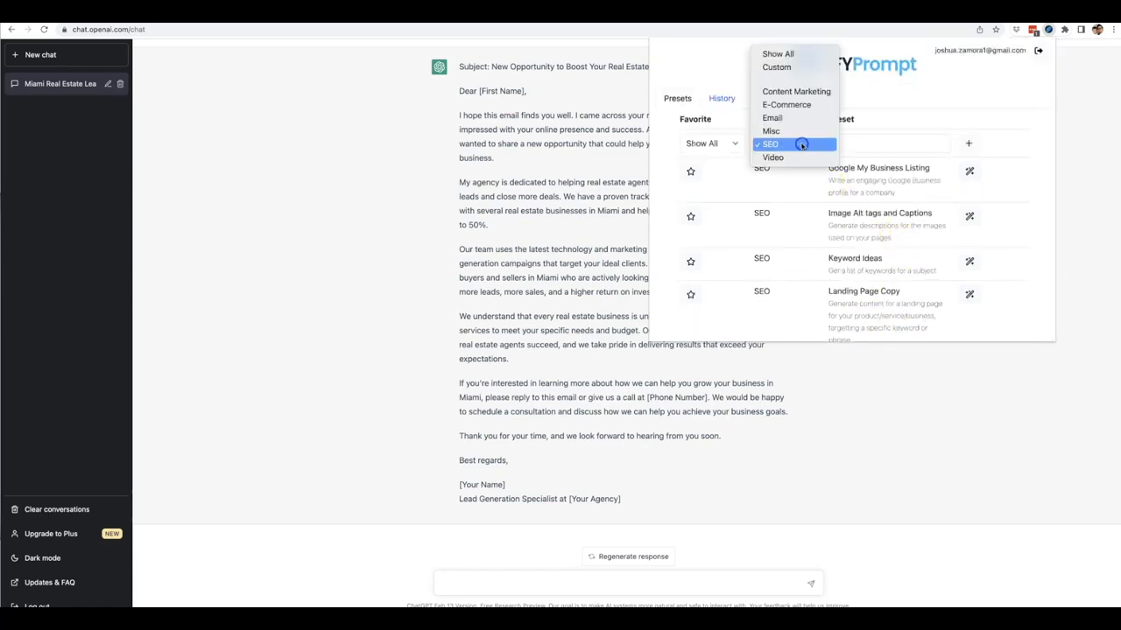
Filter the presets to Video, then Misc with its single Translate preset, and bring up the categories again.
click(772, 158)
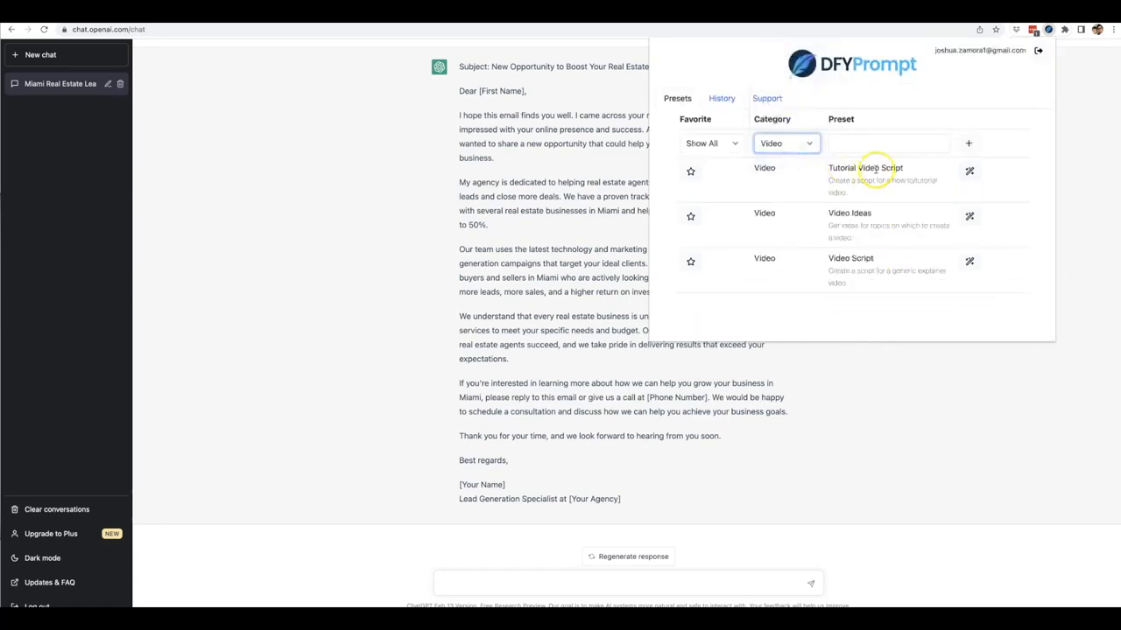
mouse_move(854, 214)
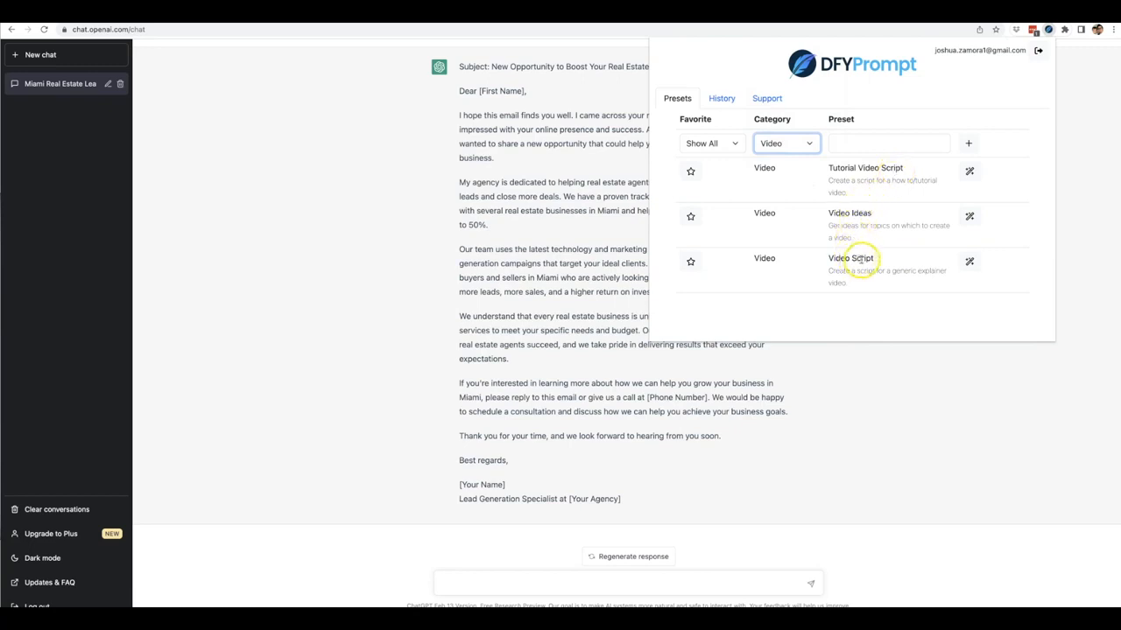
mouse_move(938, 249)
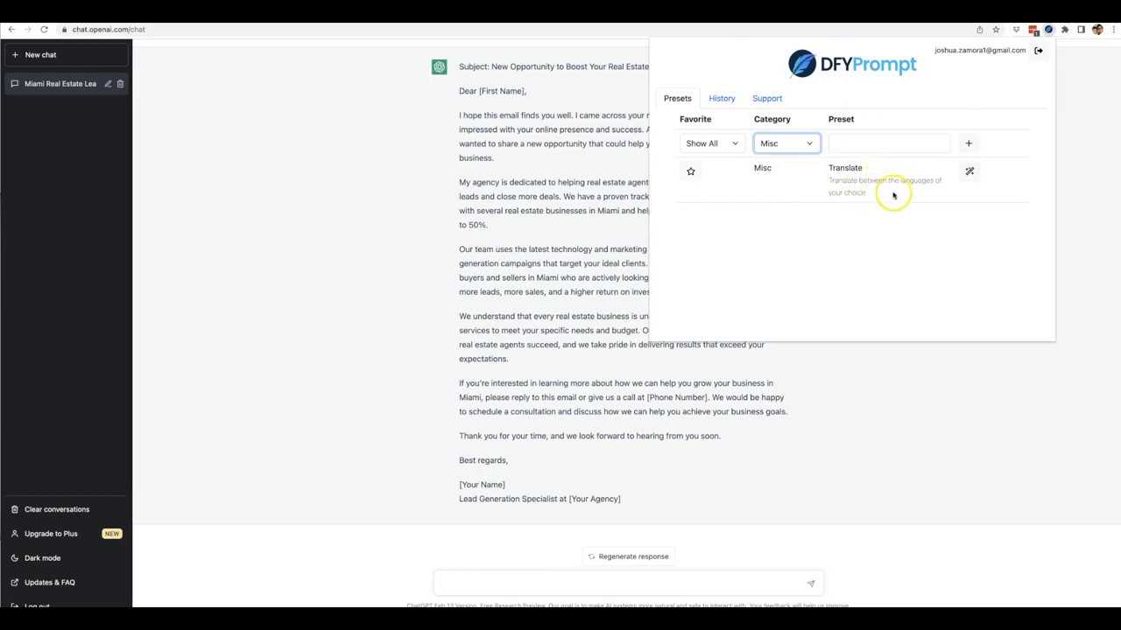
click(784, 144)
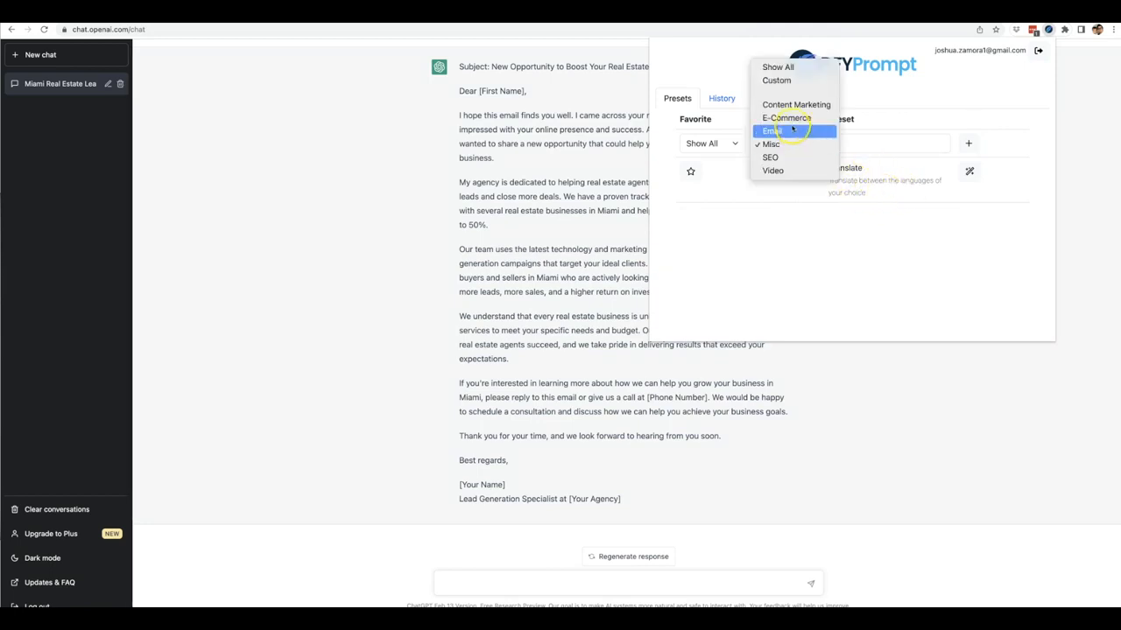
Browse the E-Commerce product description presets, then filter to Content Marketing.
click(786, 119)
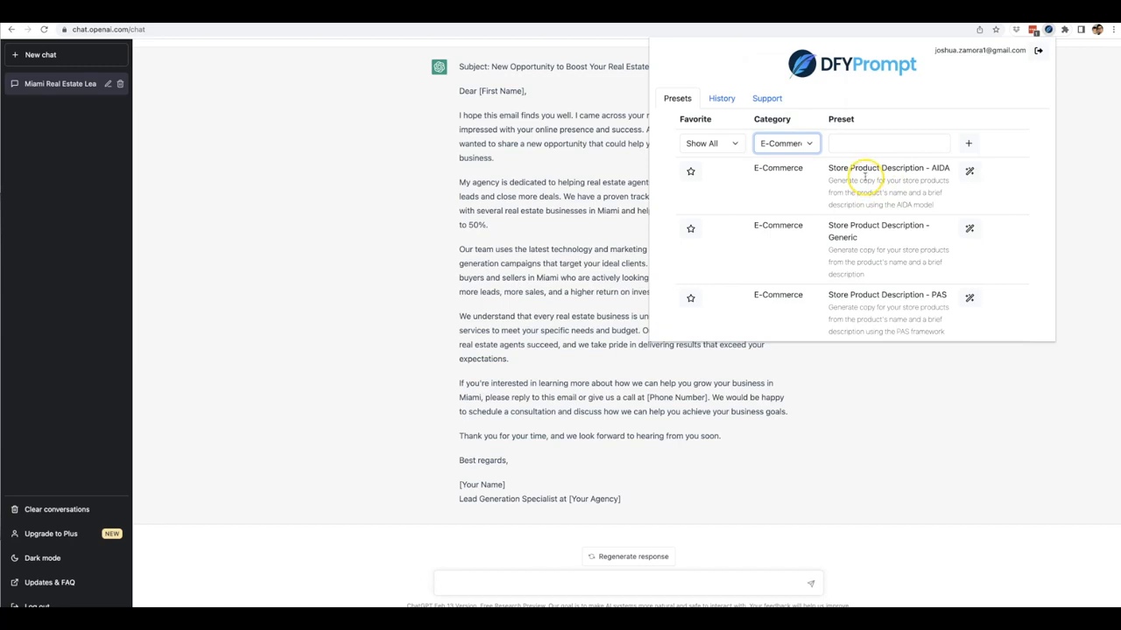
mouse_move(943, 173)
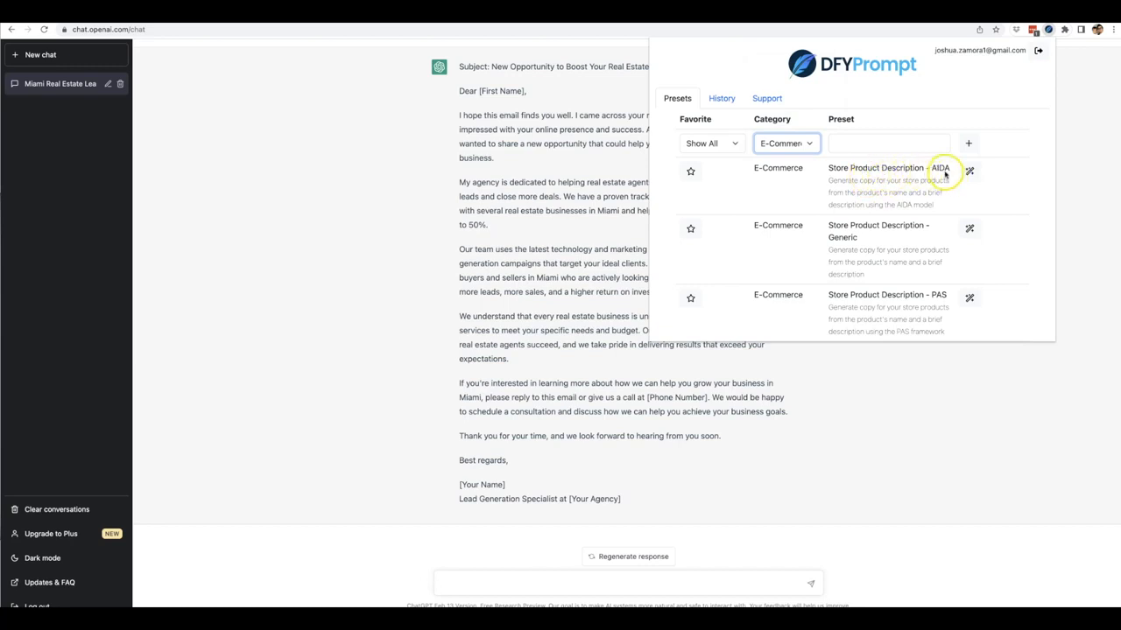
mouse_move(900, 203)
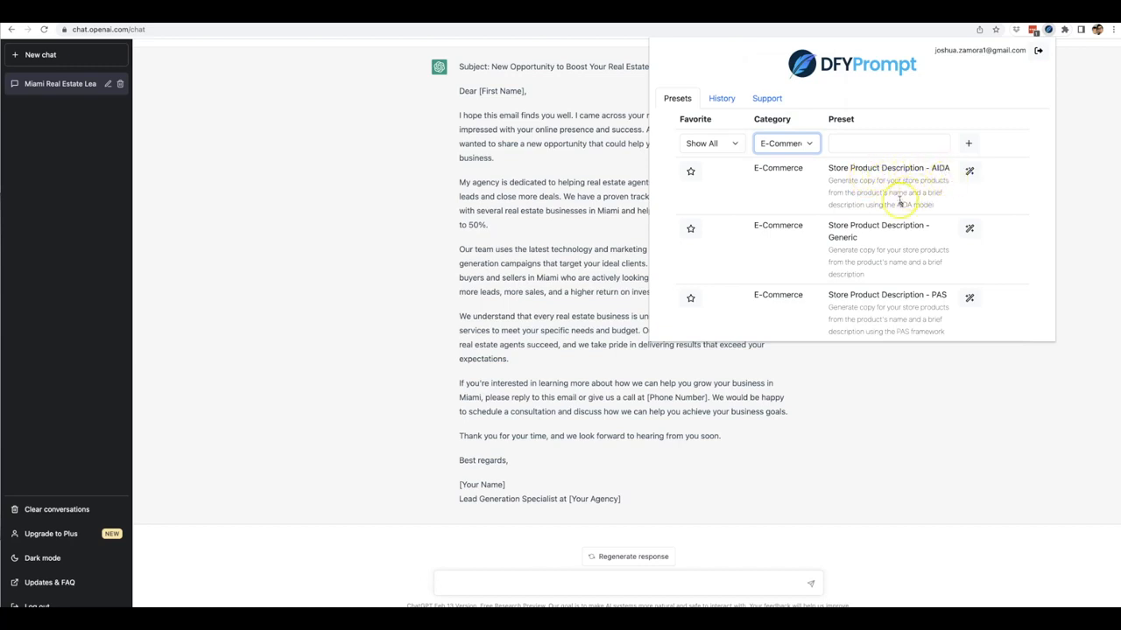
mouse_move(887, 252)
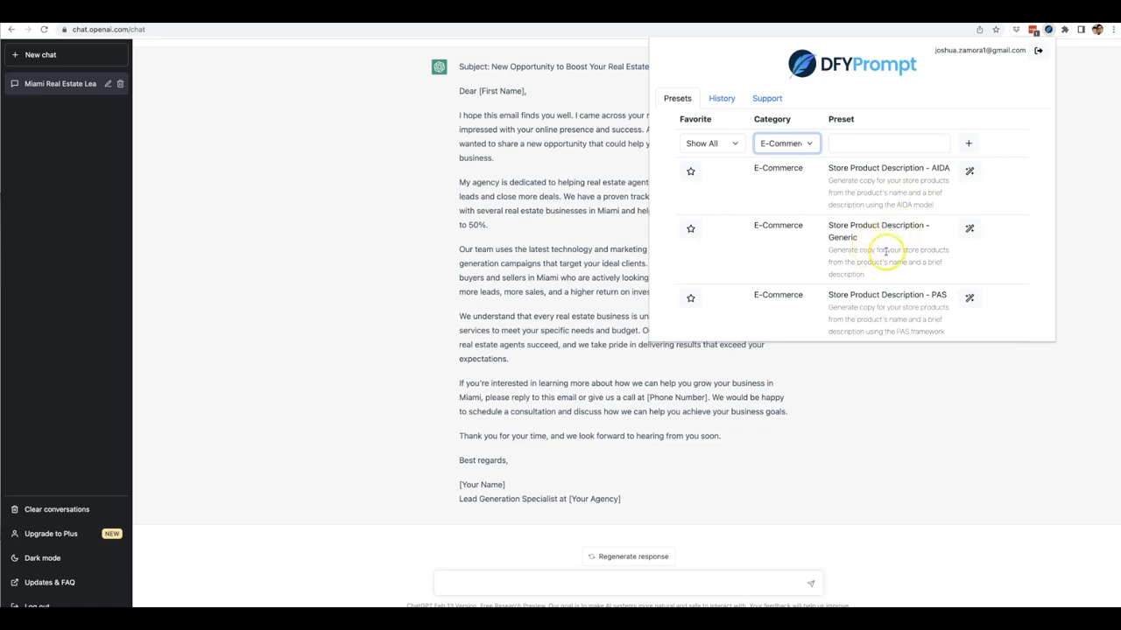
scroll(down, 3)
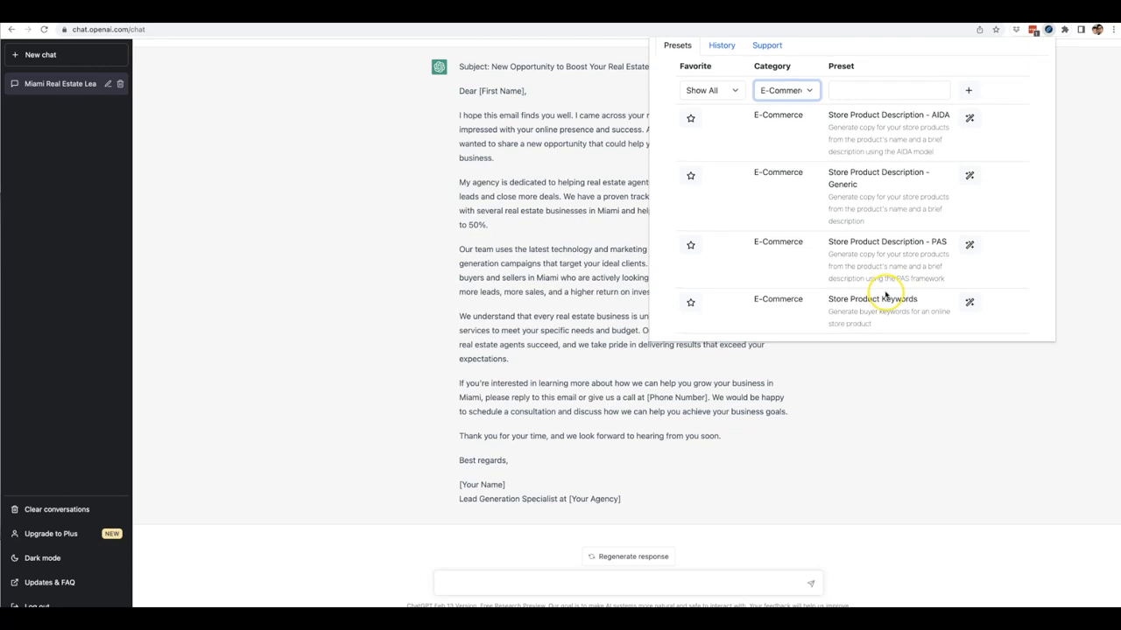
click(785, 91)
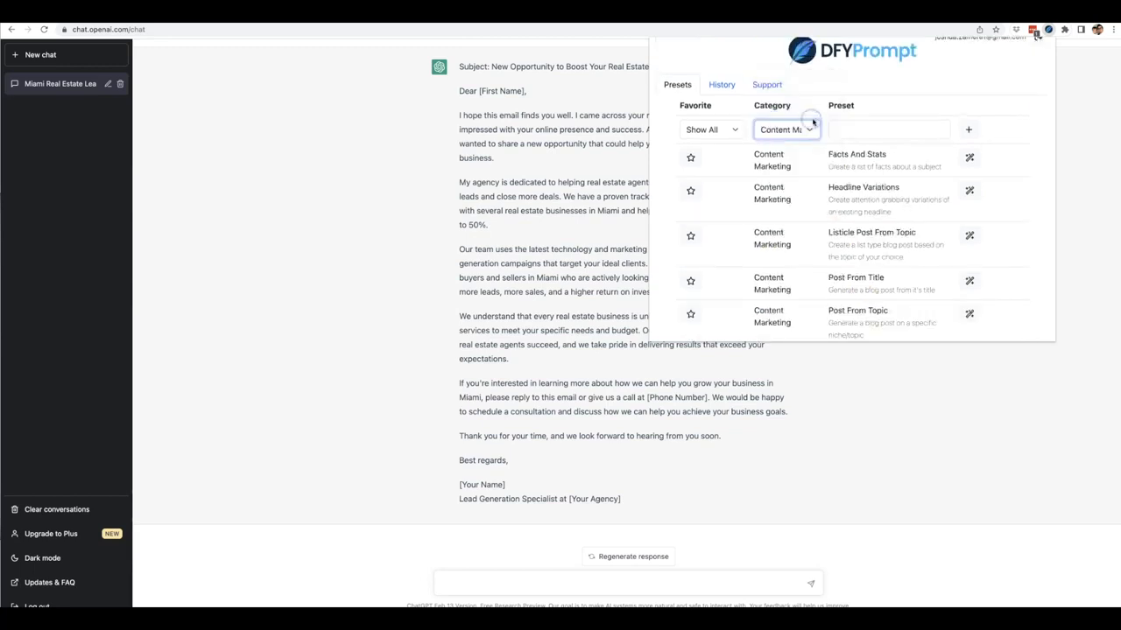
scroll(down, 3)
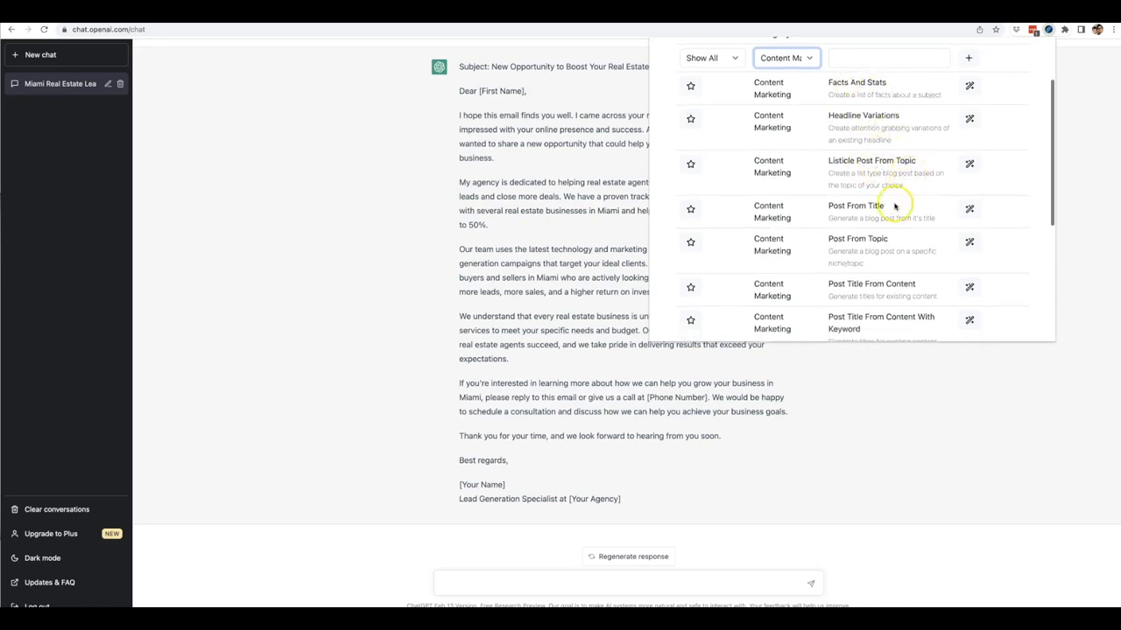
scroll(down, 3)
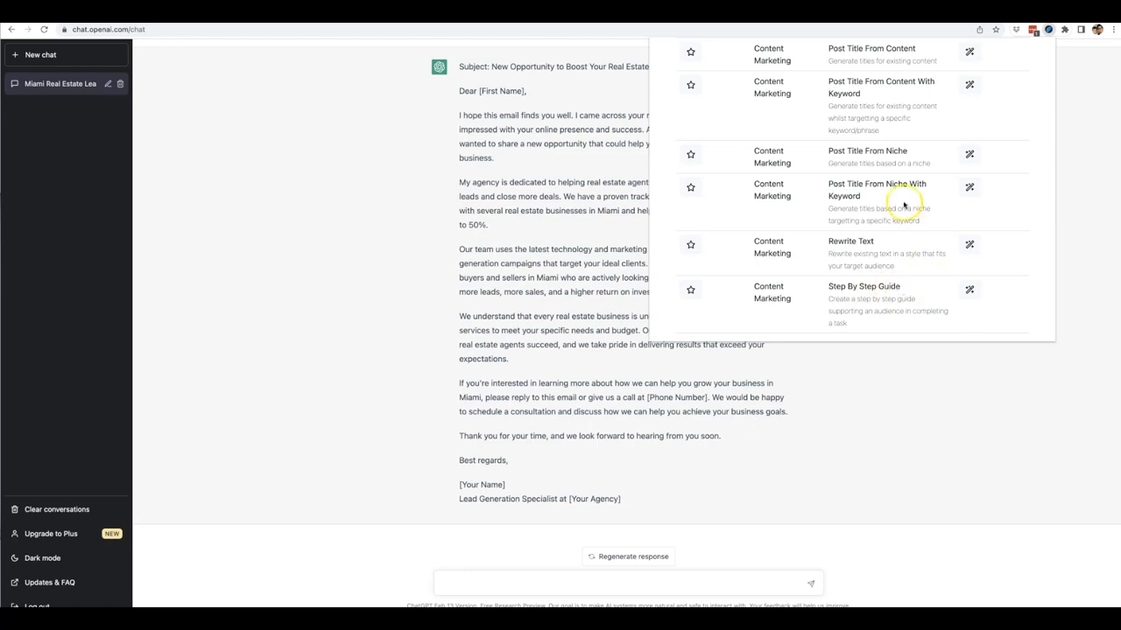
scroll(down, 3)
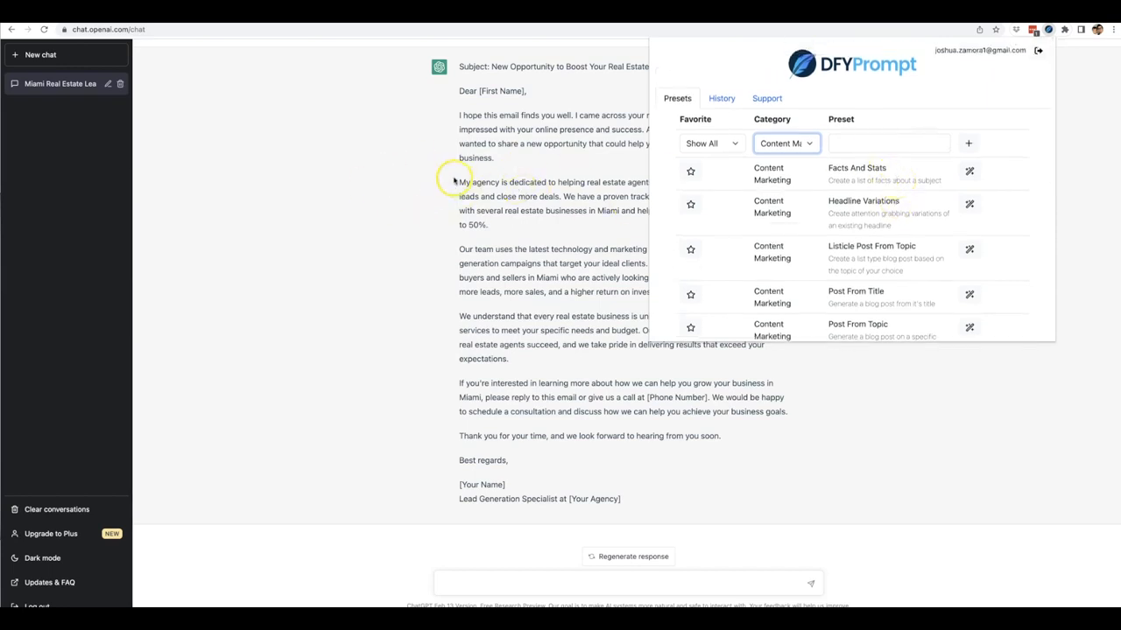
mouse_move(494, 245)
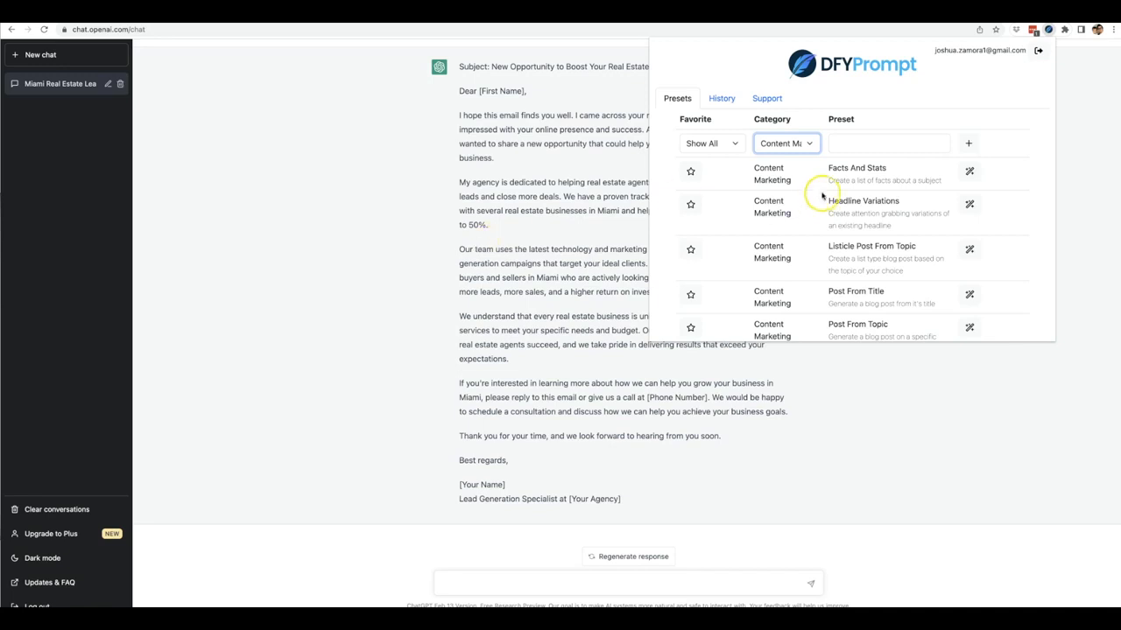
mouse_move(874, 217)
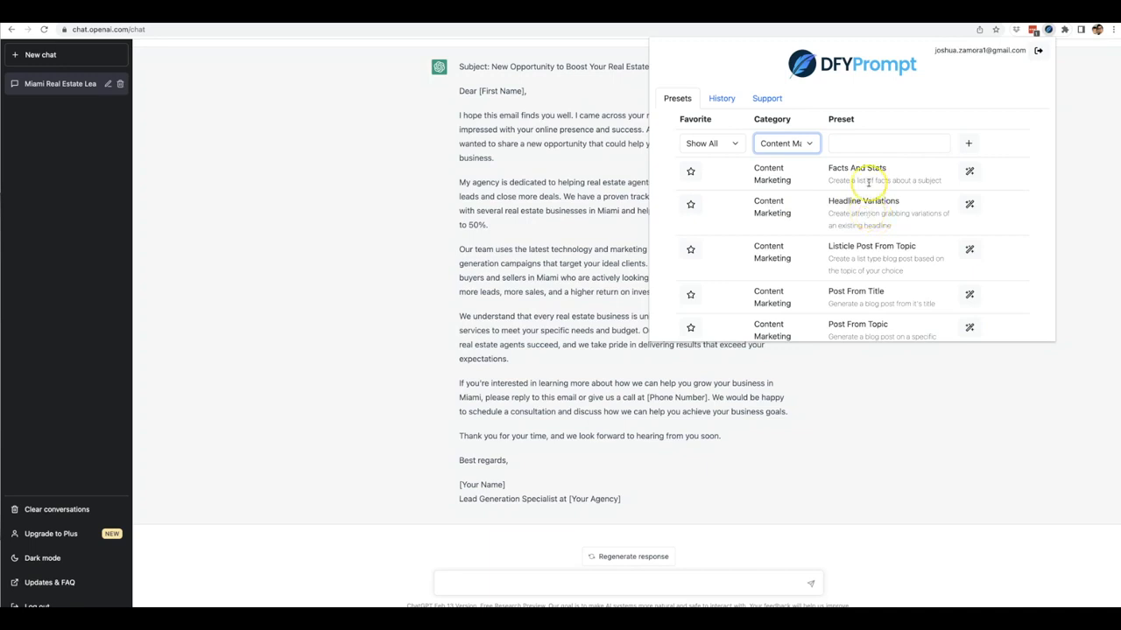
click(856, 173)
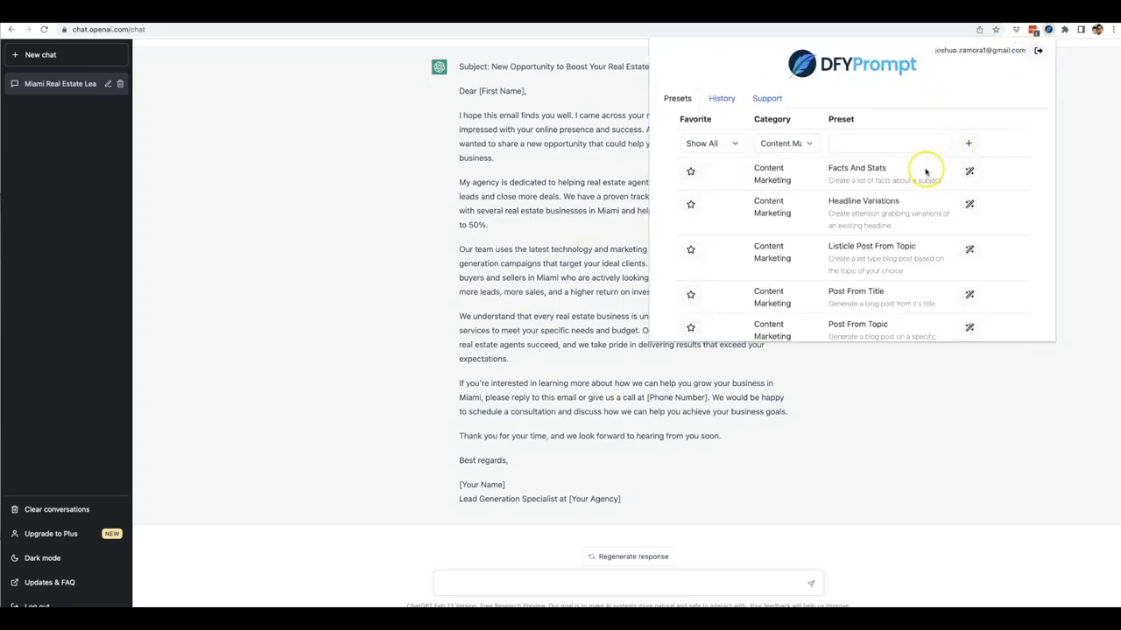
mouse_move(921, 175)
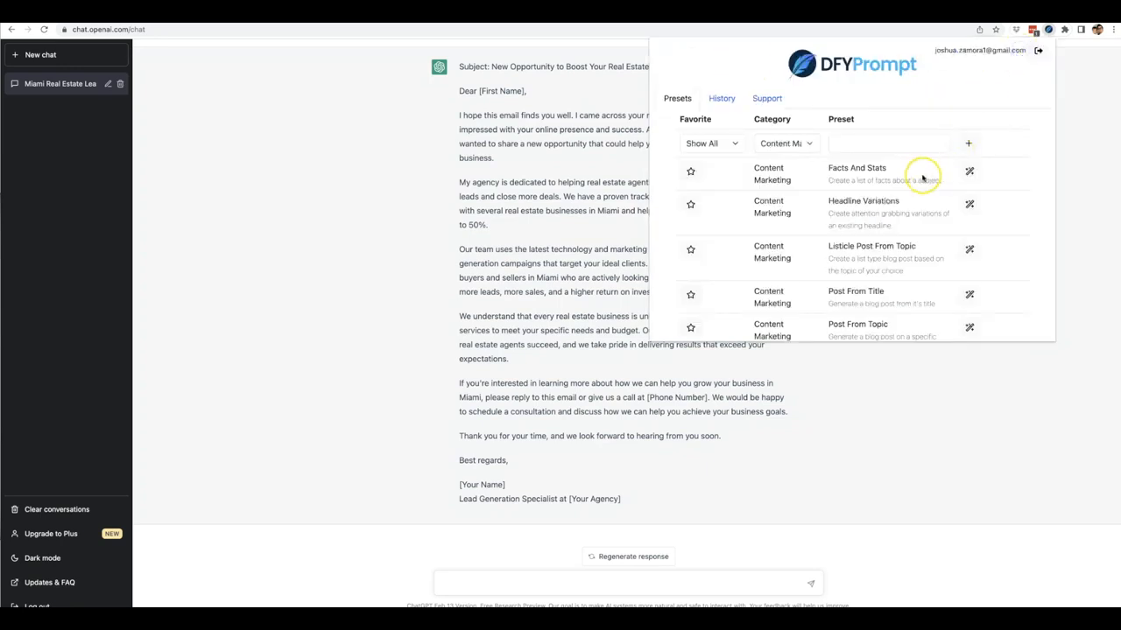